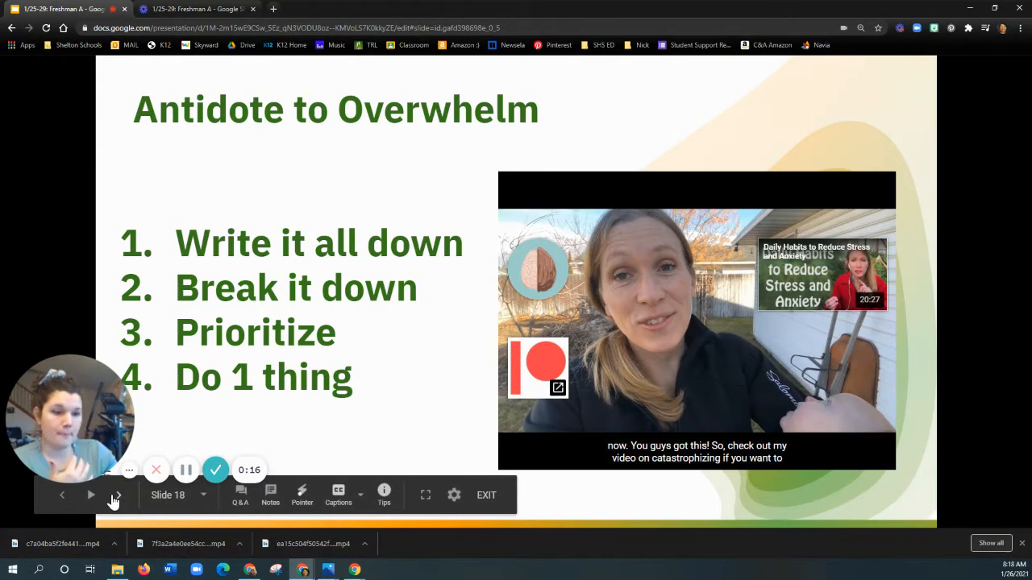
# Advance the slideshow to slide 19, which defines a brain dump and when to use one
pyautogui.click(117, 494)
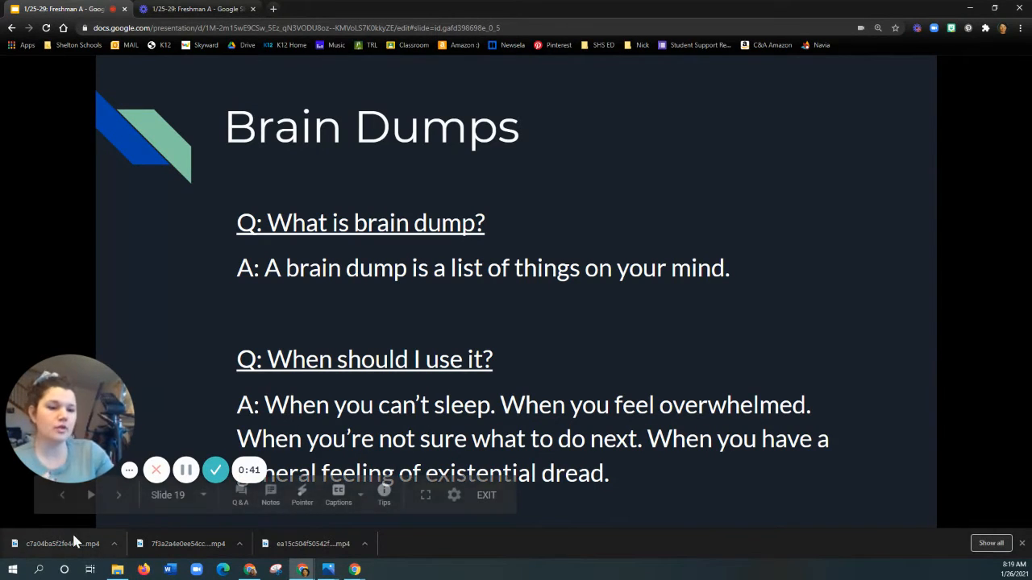
pyautogui.moveTo(119, 495)
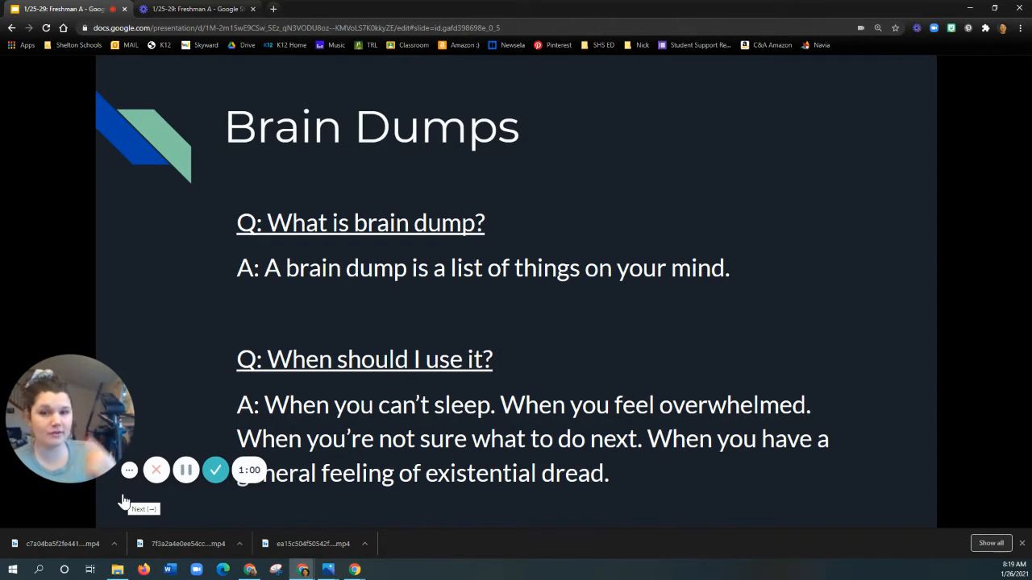
pyautogui.moveTo(110, 518)
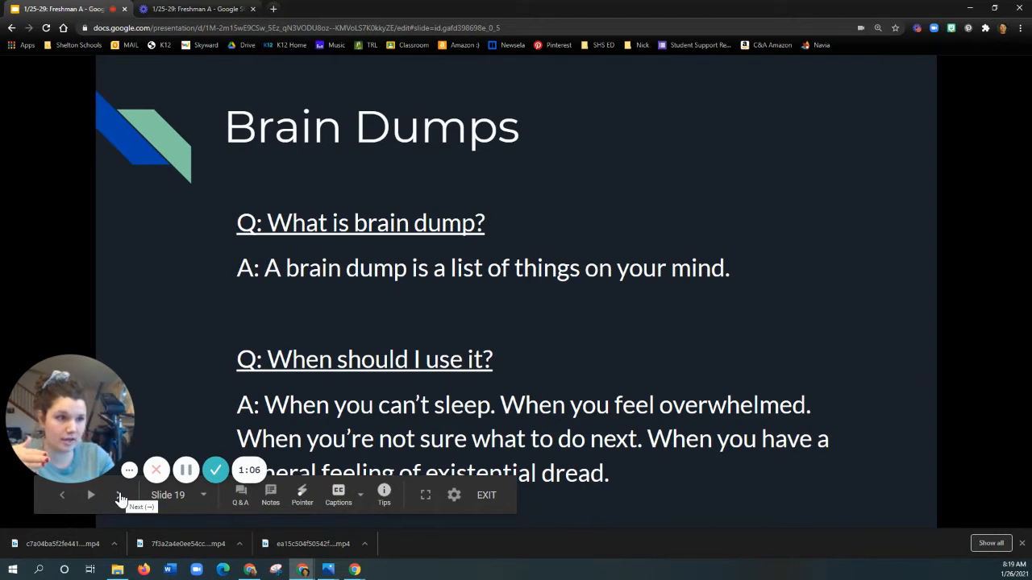
# Advance to slide 20 listing brain dump steps, then open the Brain Dumps assignment page
pyautogui.click(91, 495)
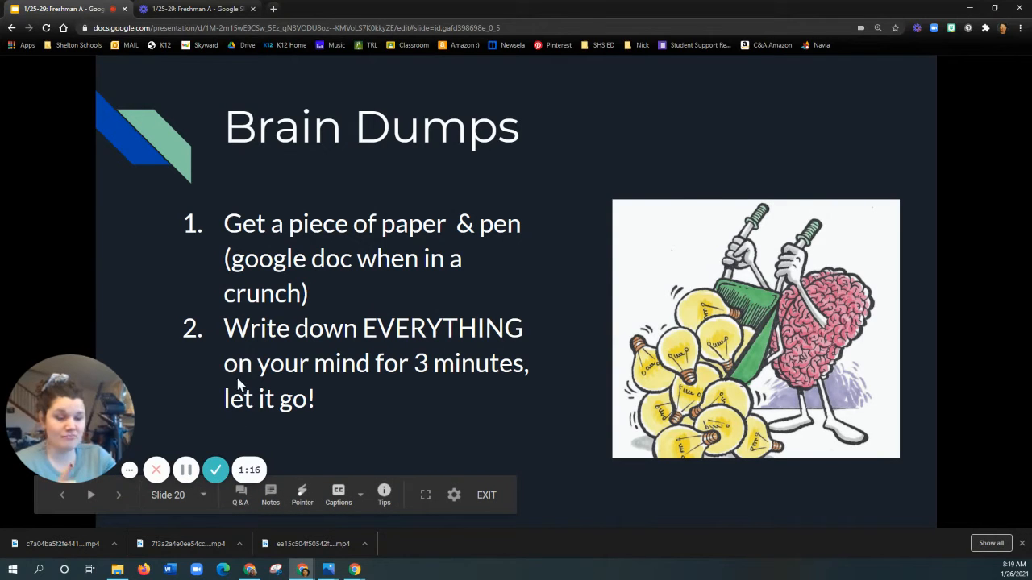
pyautogui.moveTo(185, 470)
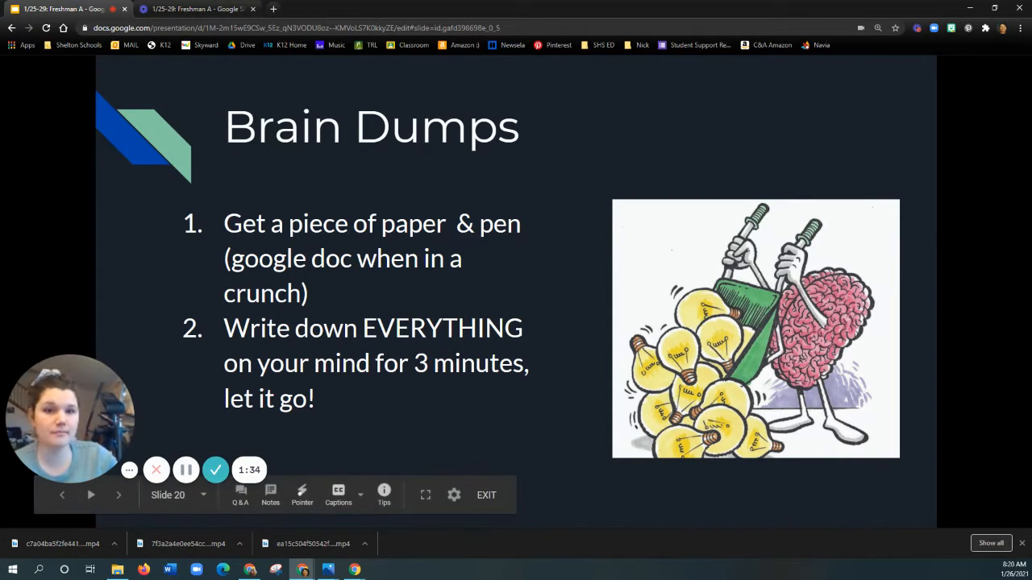
pyautogui.click(345, 9)
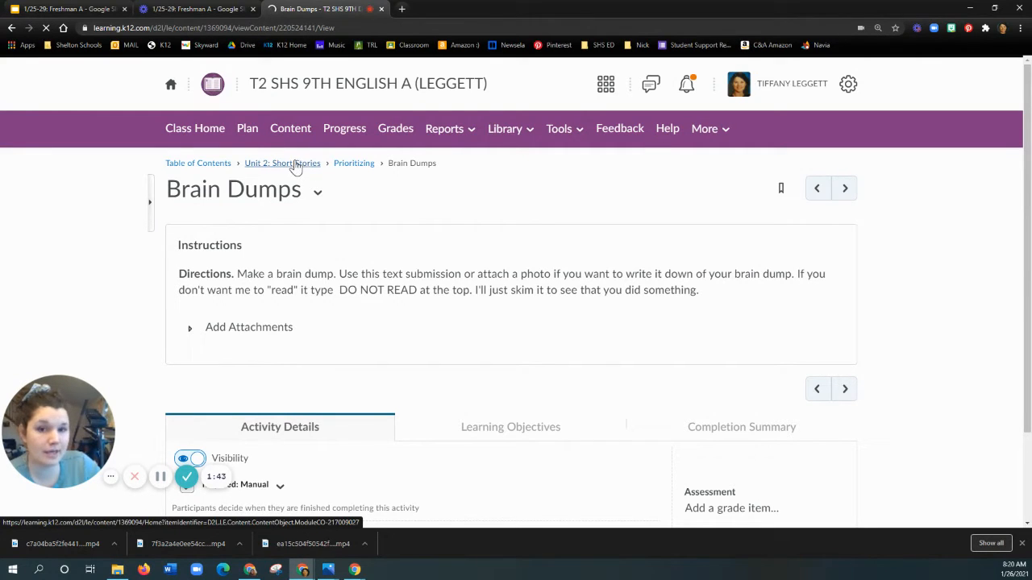
# Open the Unit 2: Short Stories module and select Brain Dumps under Prioritizing
pyautogui.click(353, 163)
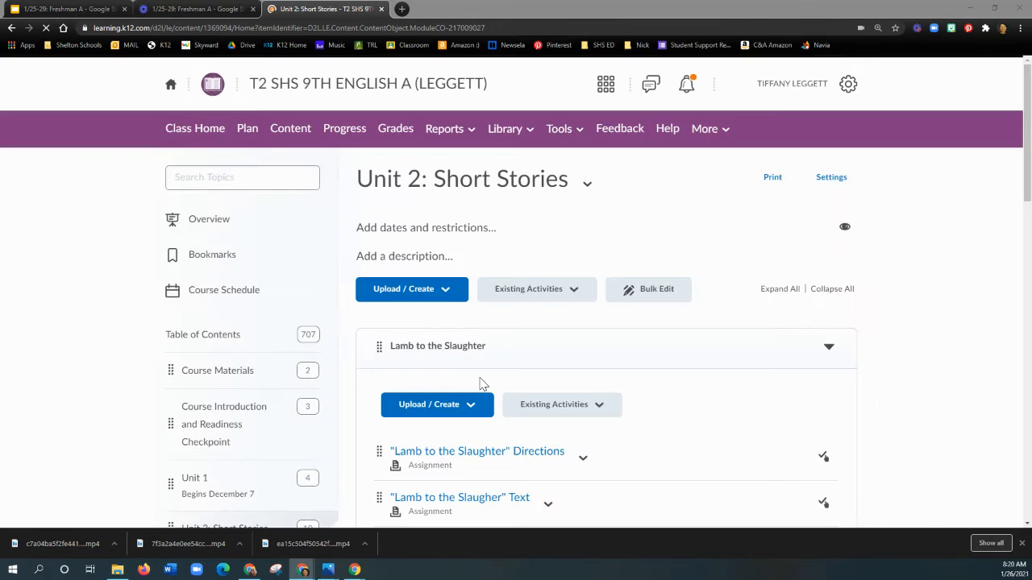
pyautogui.scroll(-3)
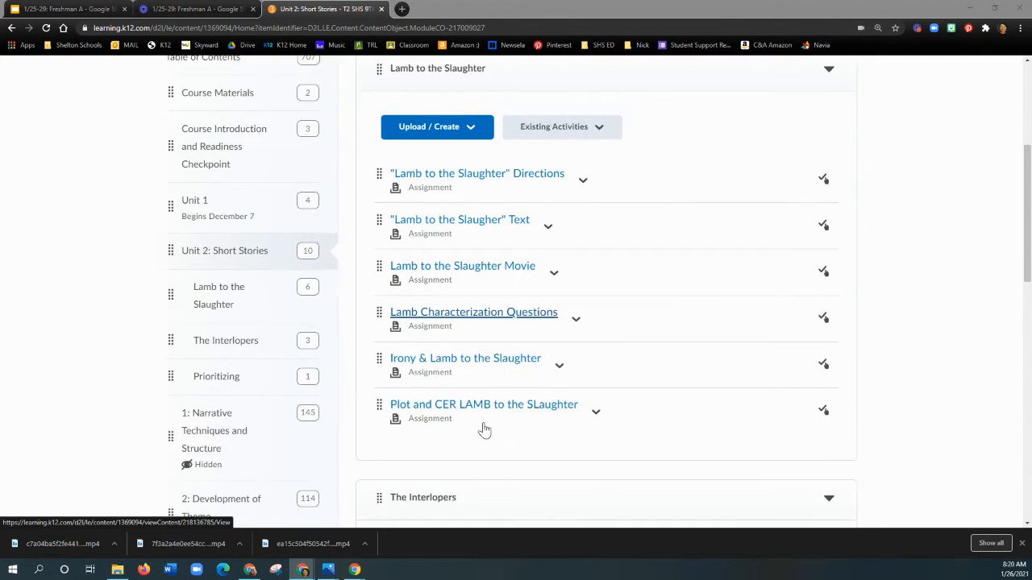
pyautogui.scroll(-3)
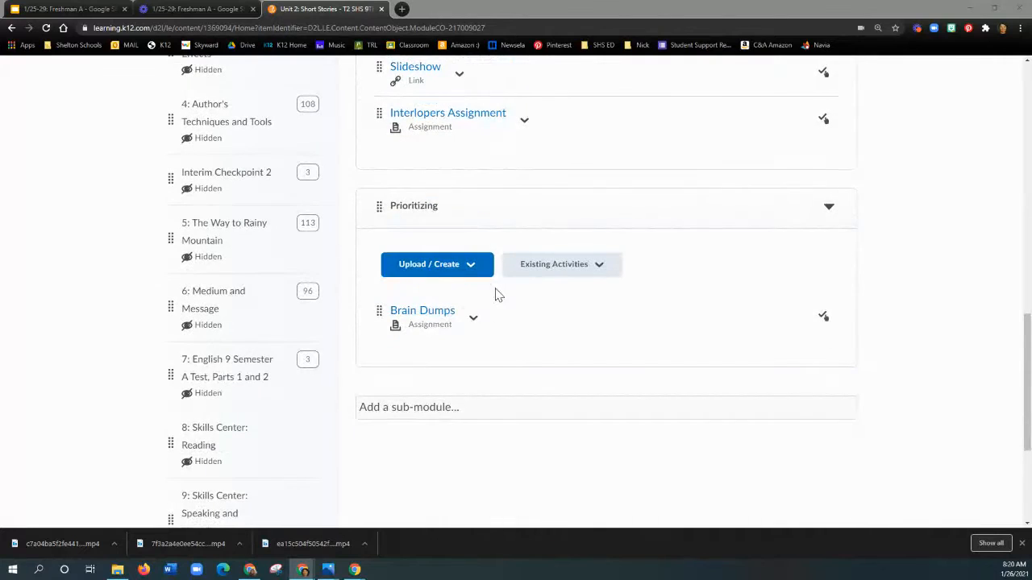
pyautogui.click(422, 311)
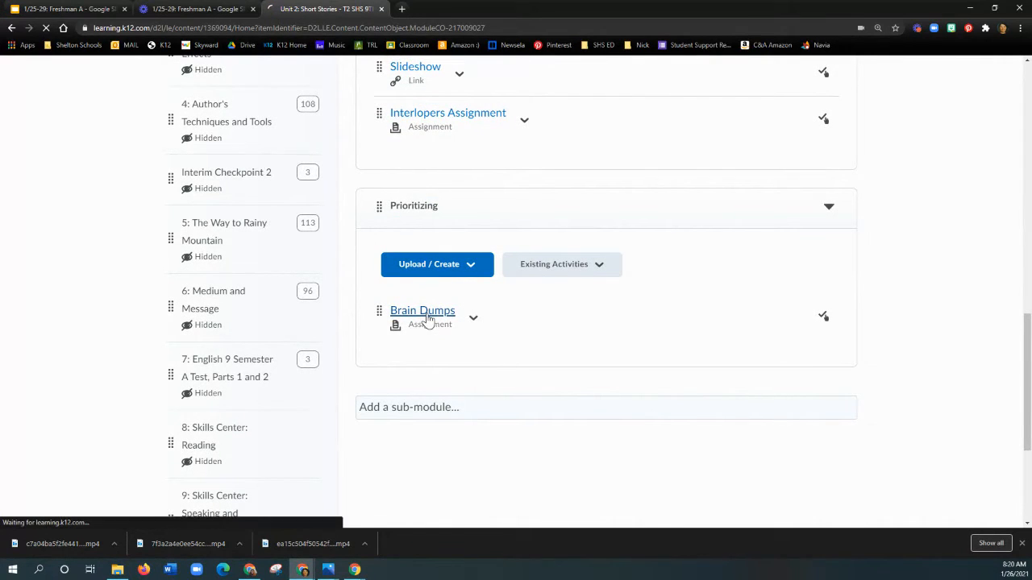
# Open the Brain Dumps assignment to review its instructions and activity details
pyautogui.click(422, 311)
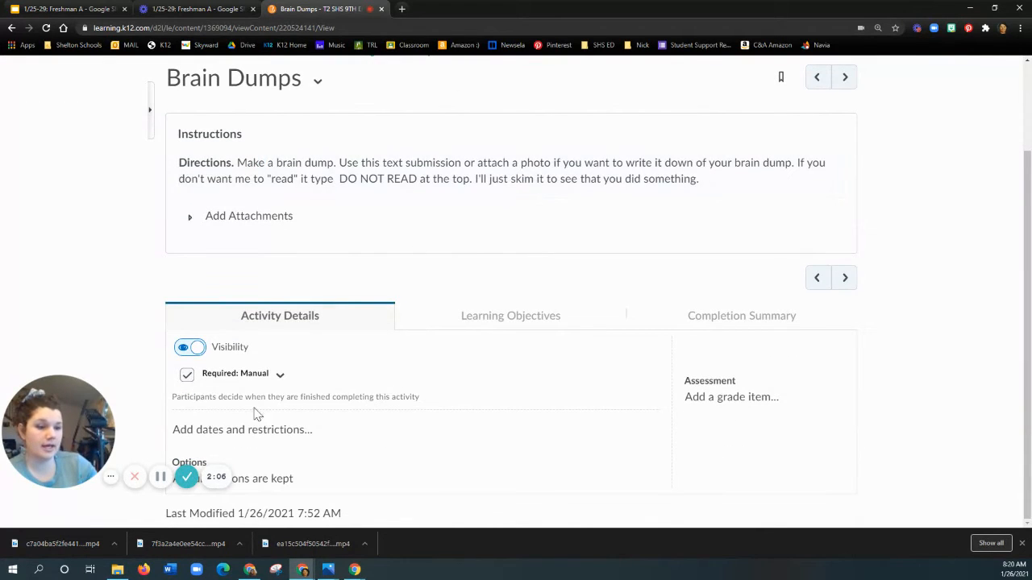
pyautogui.moveTo(403, 421)
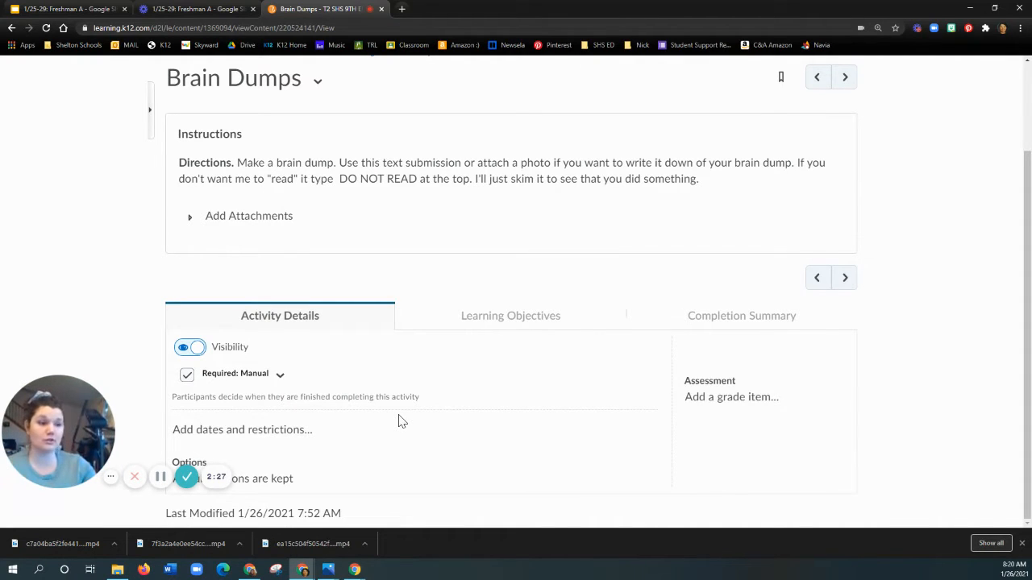
pyautogui.moveTo(591, 389)
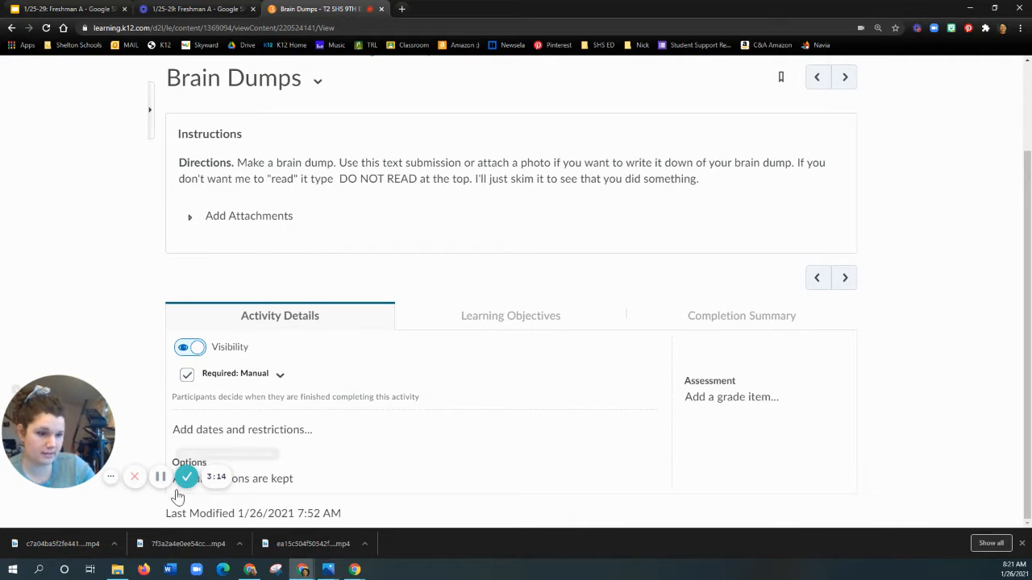
pyautogui.moveTo(160, 477)
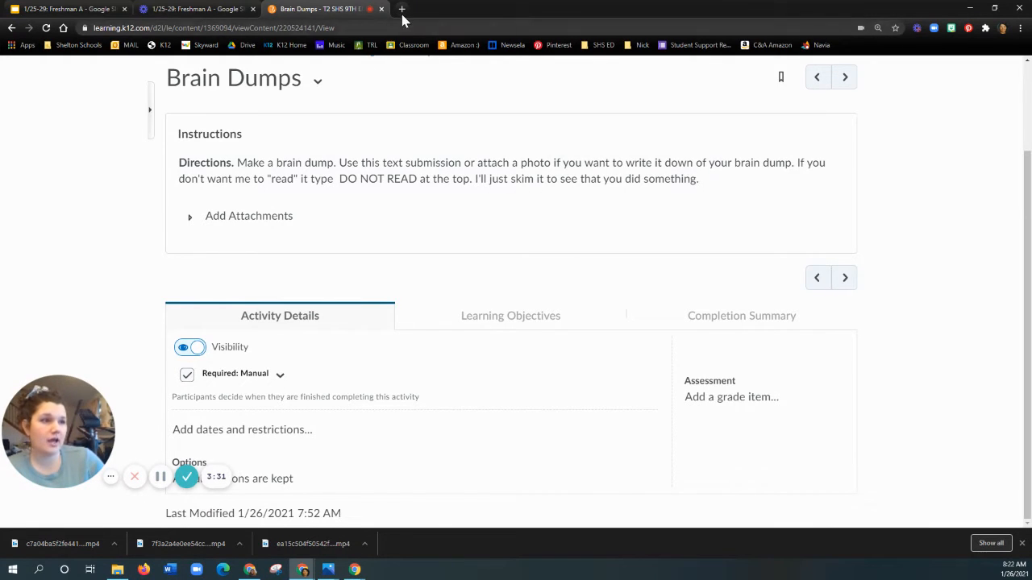
pyautogui.moveTo(401, 9)
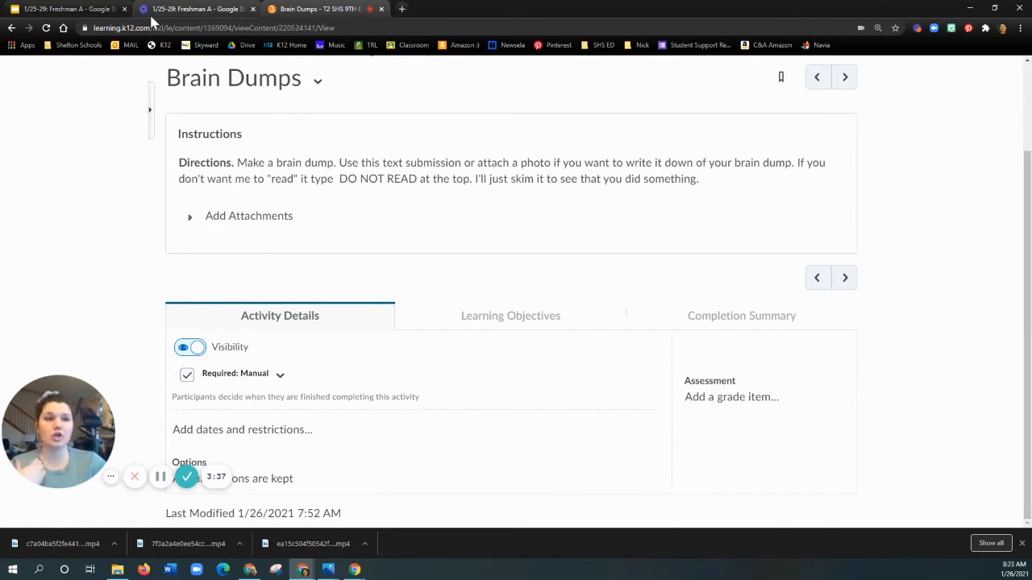
pyautogui.moveTo(73, 10)
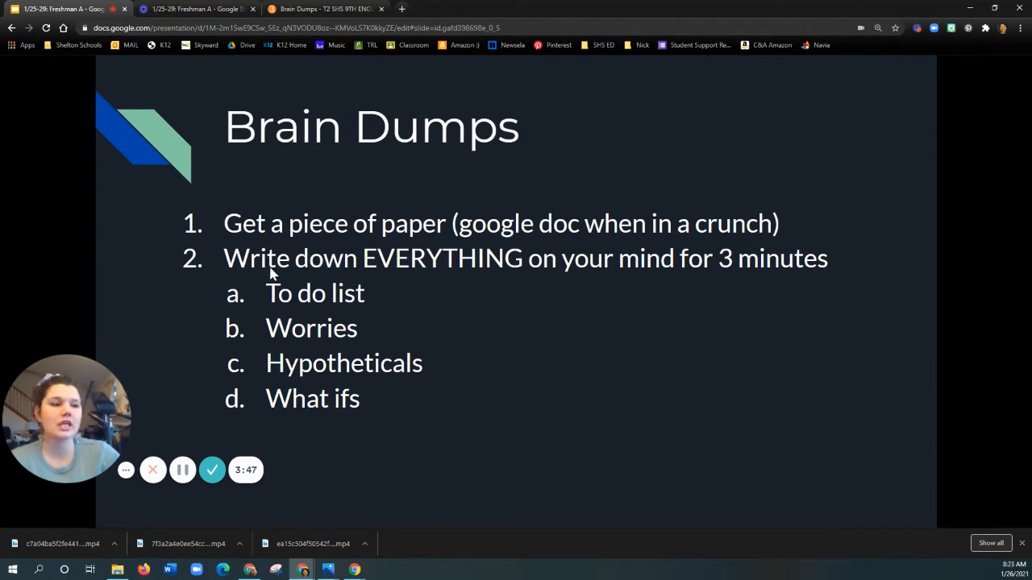
pyautogui.moveTo(318, 310)
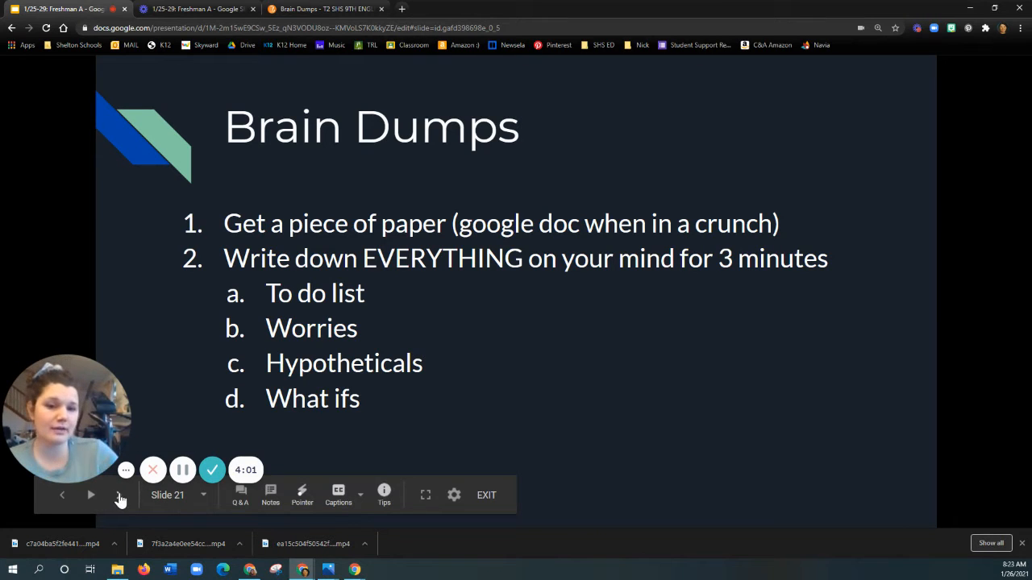
# Preview slide 22's optional next steps, then return to the brain dump steps slide
pyautogui.click(119, 497)
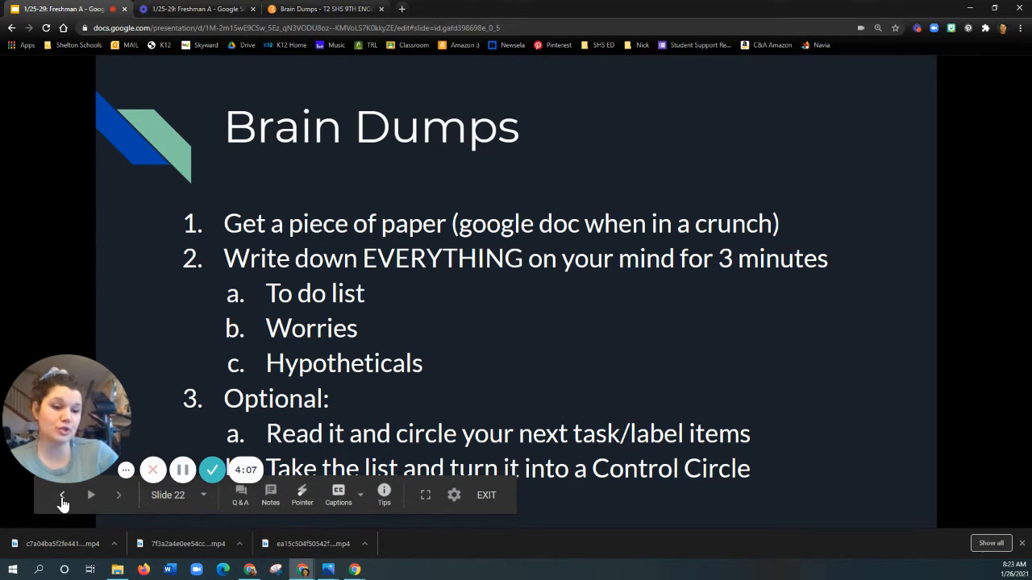
pyautogui.click(61, 495)
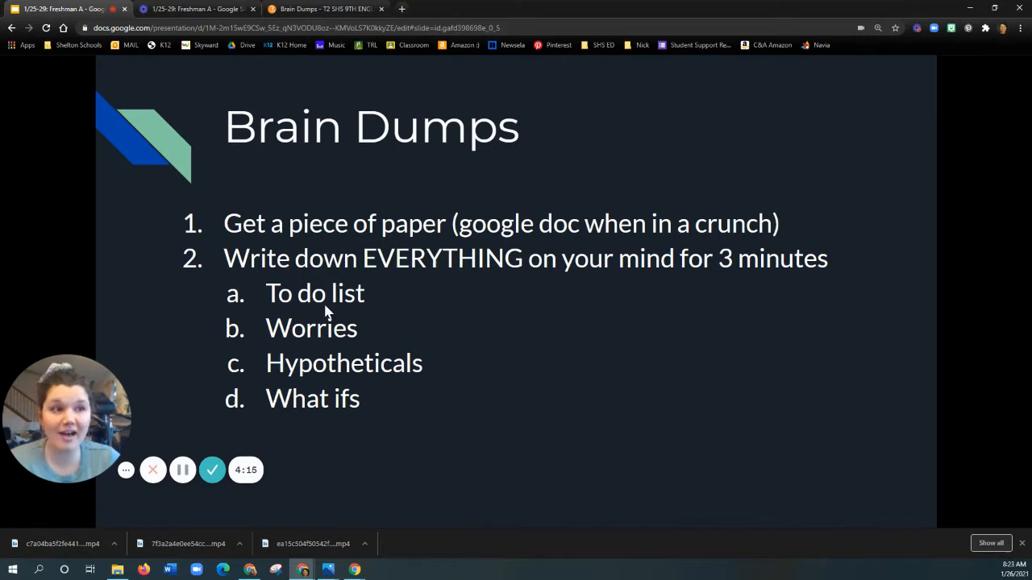
pyautogui.moveTo(361, 46)
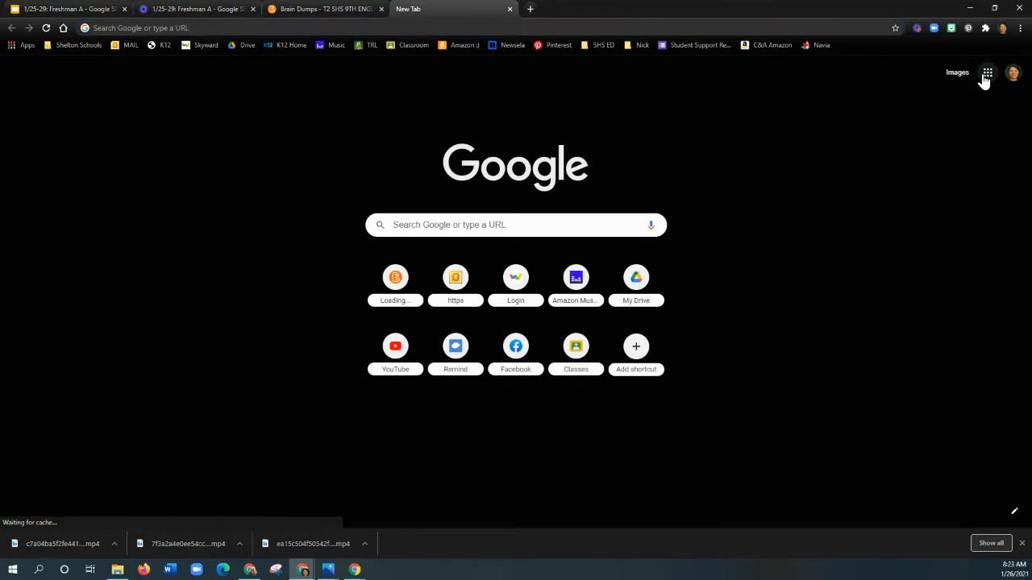
# Create a new blank Google Doc and begin typing the title 'MRs. Leggett's Brain'
pyautogui.click(989, 74)
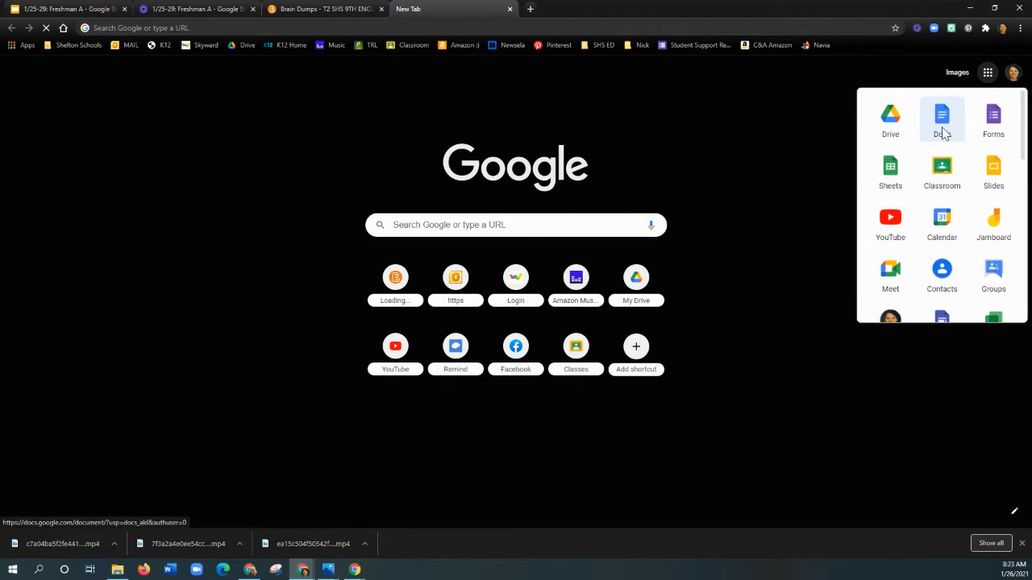
pyautogui.click(941, 115)
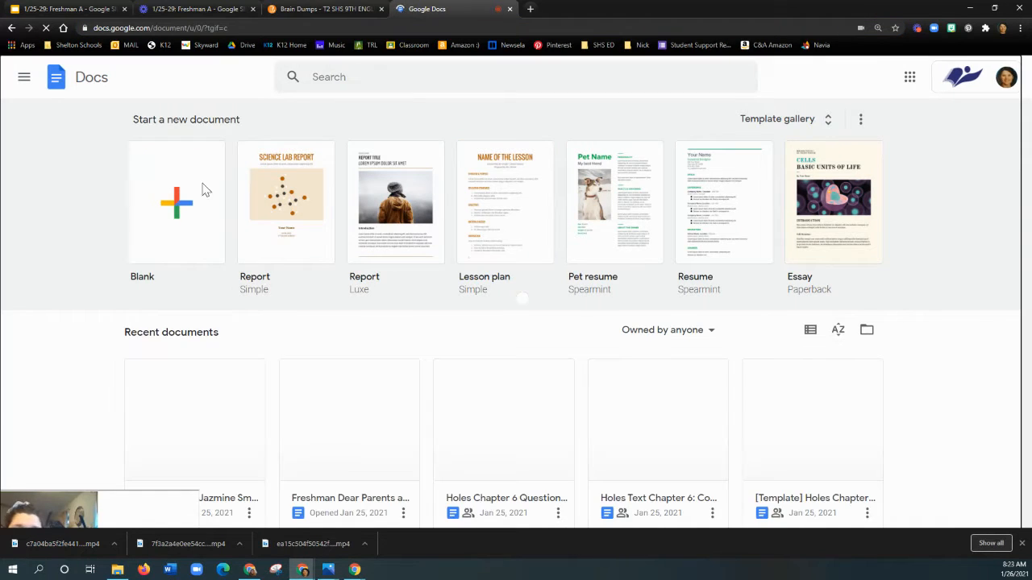
pyautogui.click(176, 201)
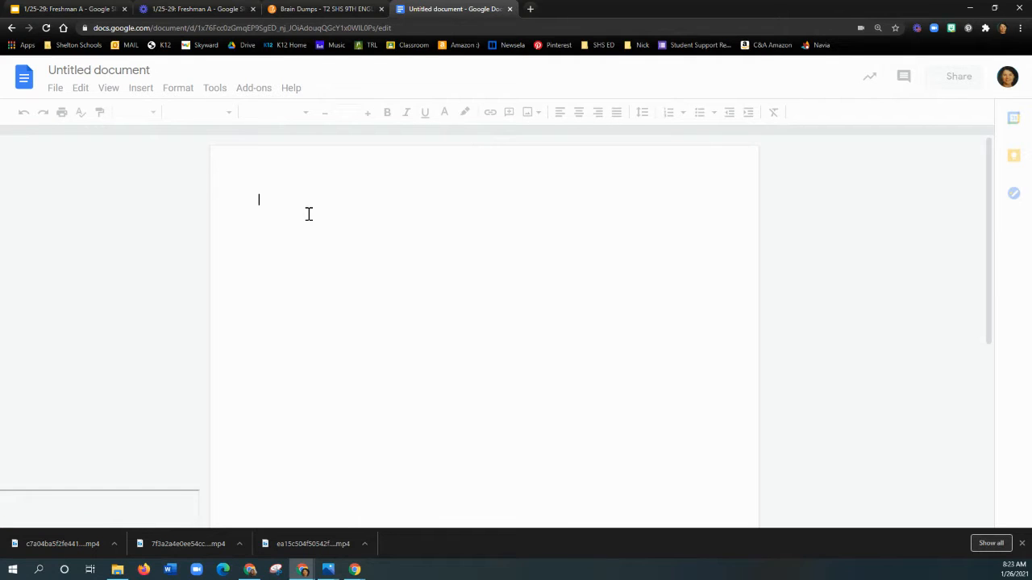
pyautogui.moveTo(301, 212)
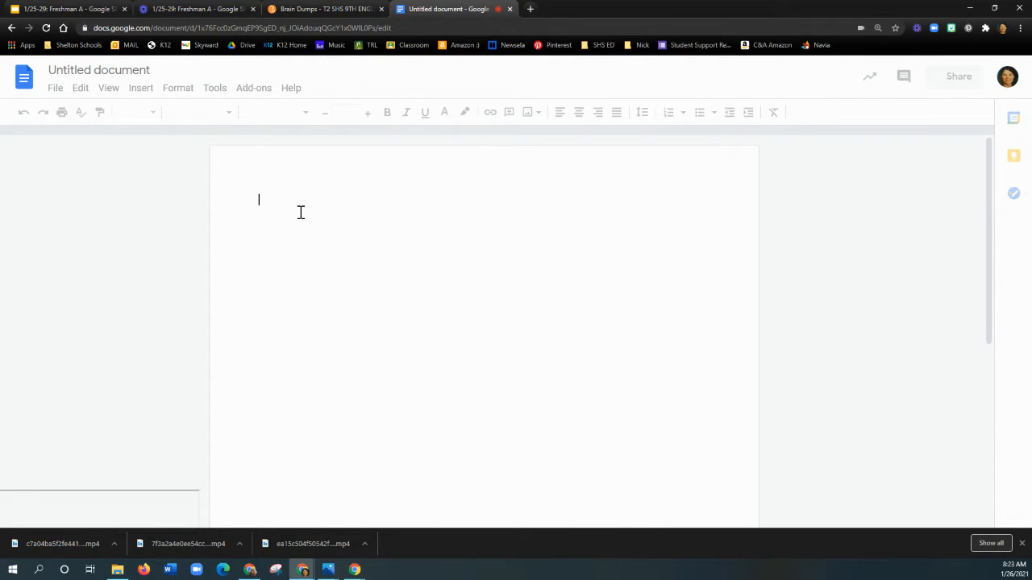
pyautogui.write("MRs. Leggett's Brain")
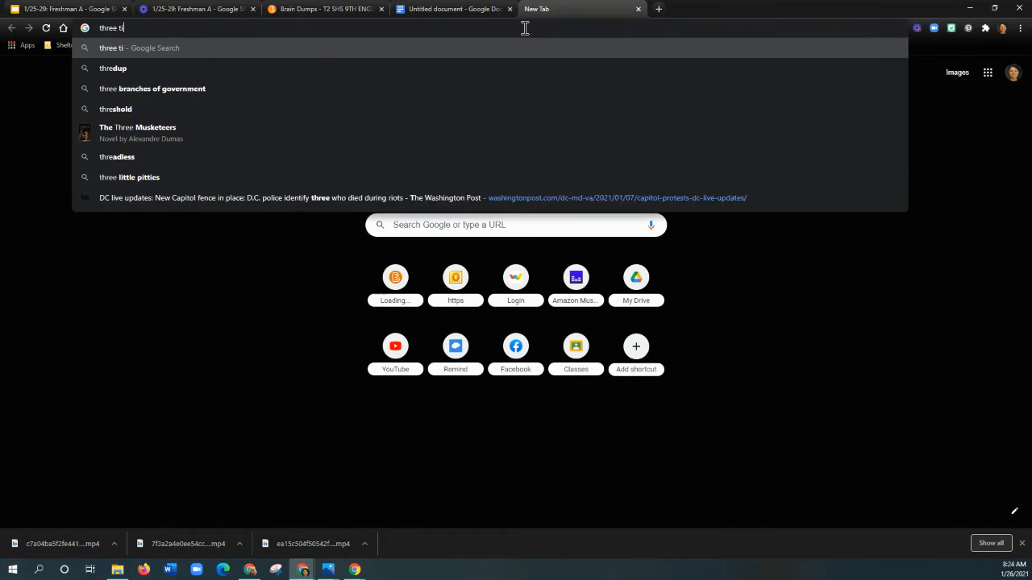
# Search Google for a three-minute timer in the other tab
pyautogui.write('minuteti')
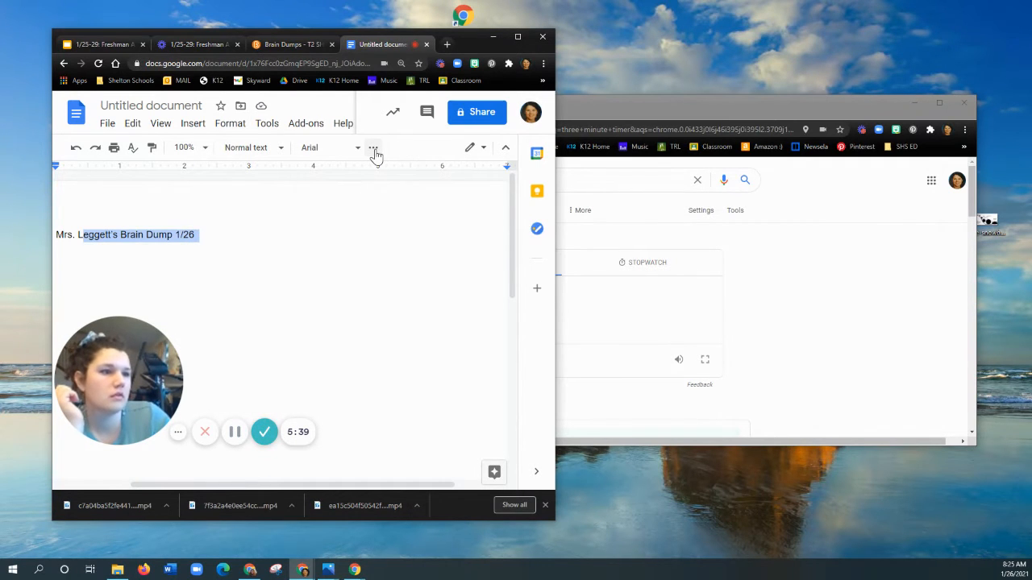
# Enlarge the title to font size 21 and start a bulleted list below it
pyautogui.click(373, 147)
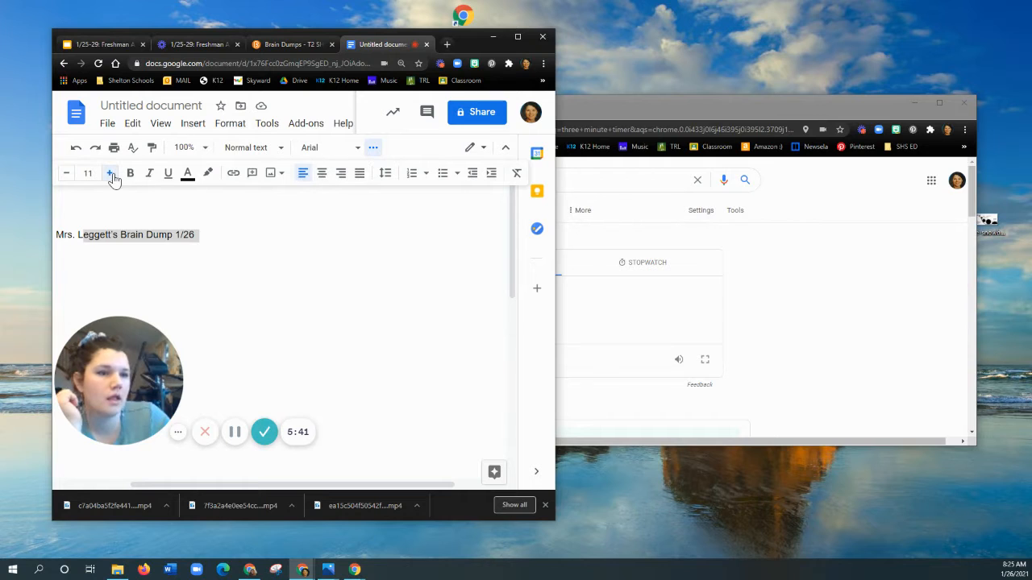
pyautogui.click(109, 172)
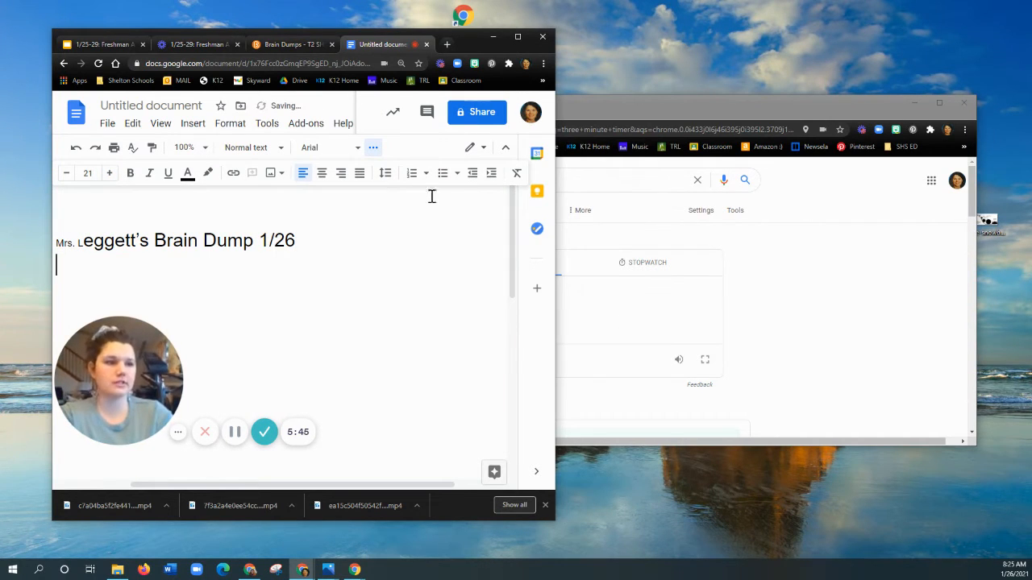
pyautogui.click(442, 172)
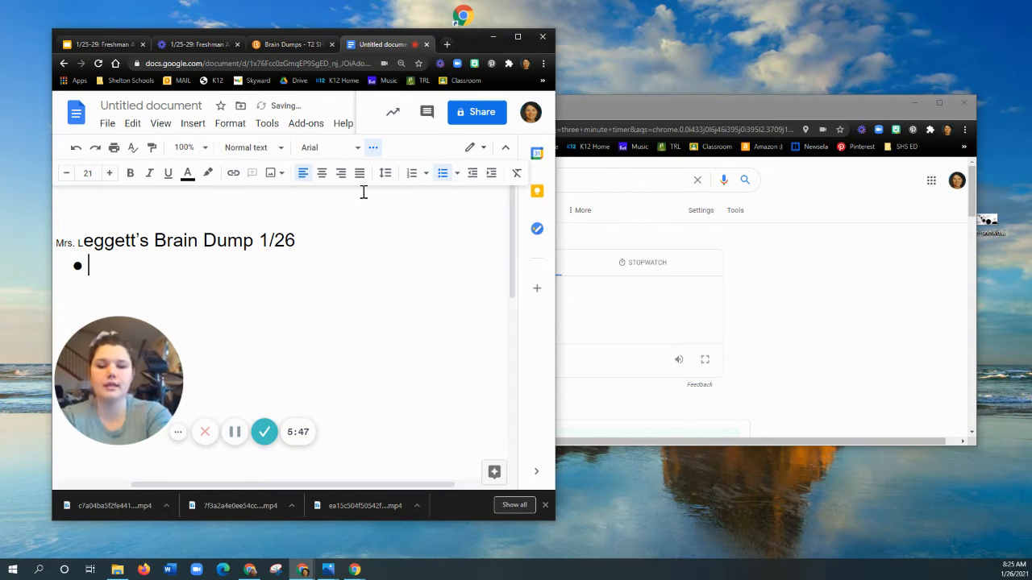
# Bullet lunch, Credo, and Lamb to the Slaughter with sub-points like Characterization and Irony
pyautogui.write('w')
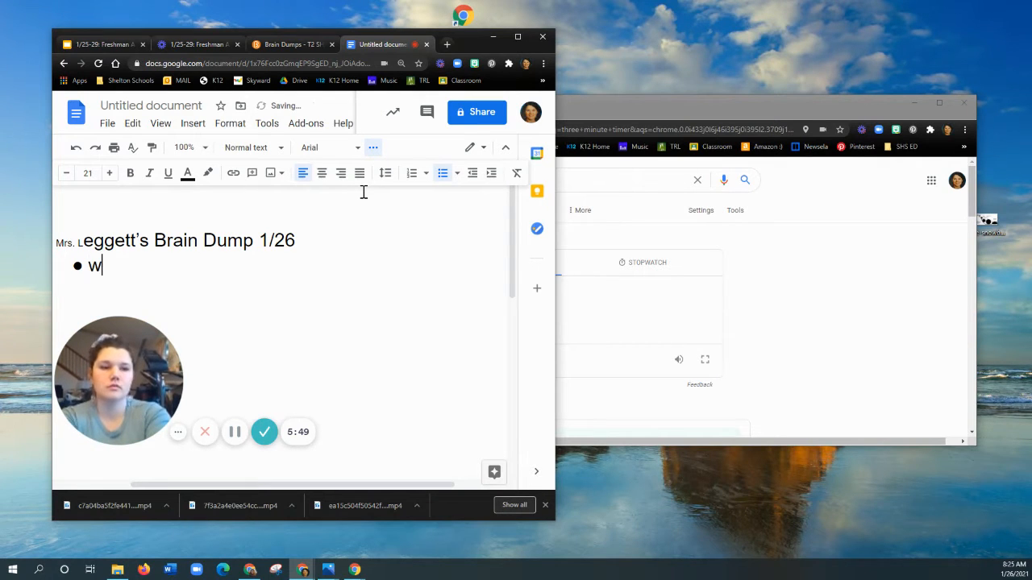
pyautogui.write('hat will I have for lunch')
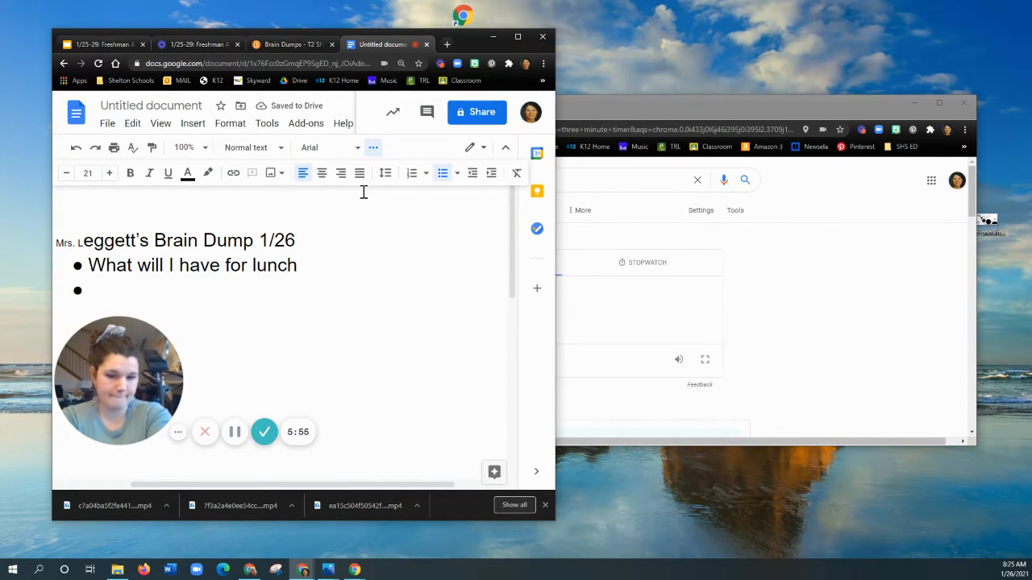
pyautogui.write('Credo')
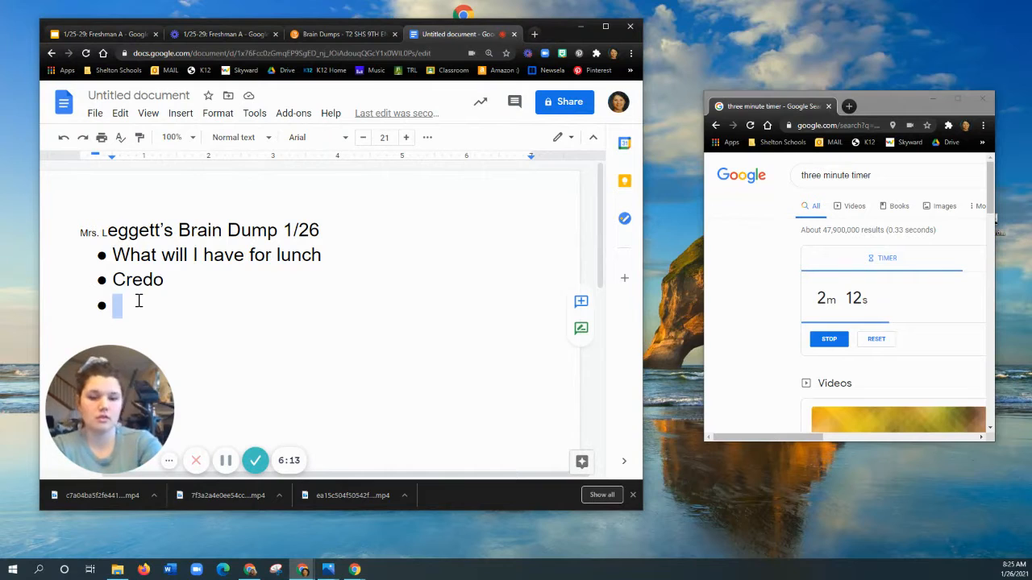
pyautogui.write('Lamb to the l')
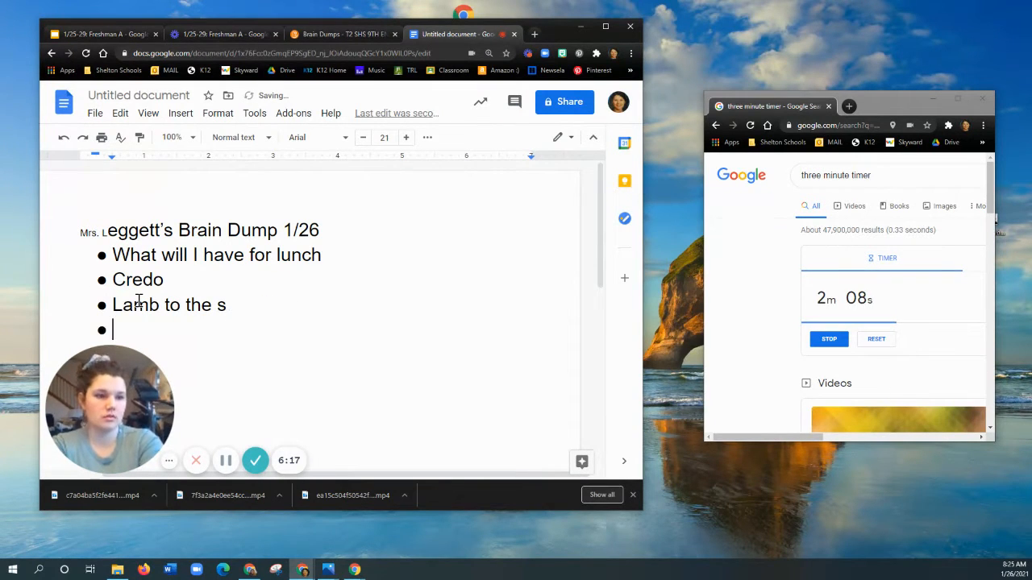
pyautogui.write('laughter')
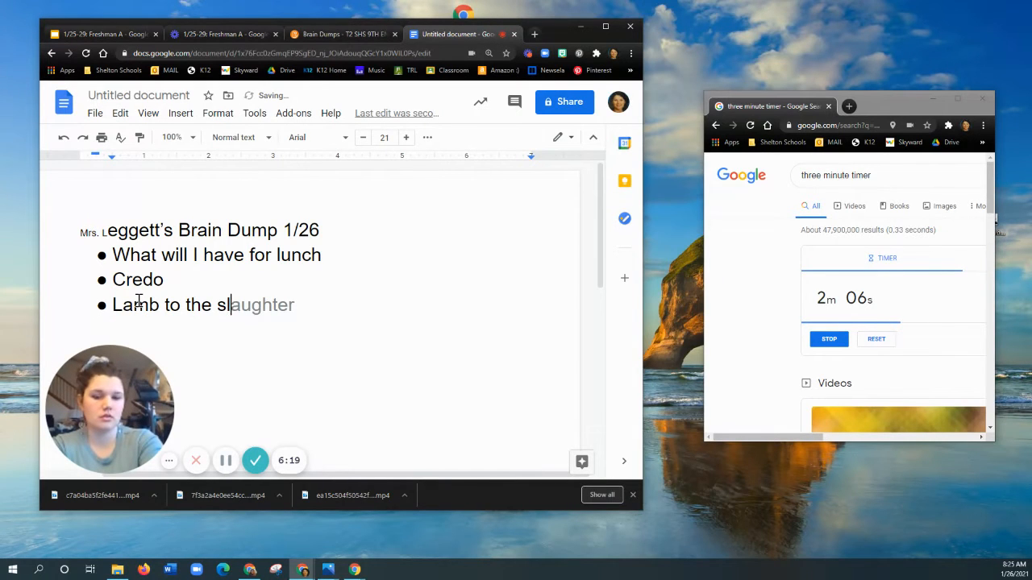
pyautogui.write('C')
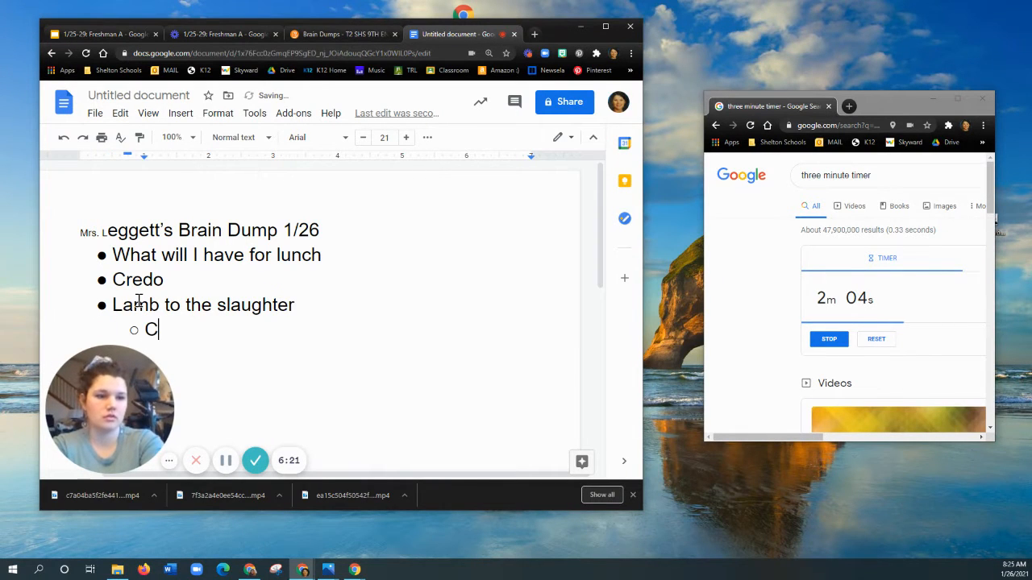
pyautogui.write('haracterization')
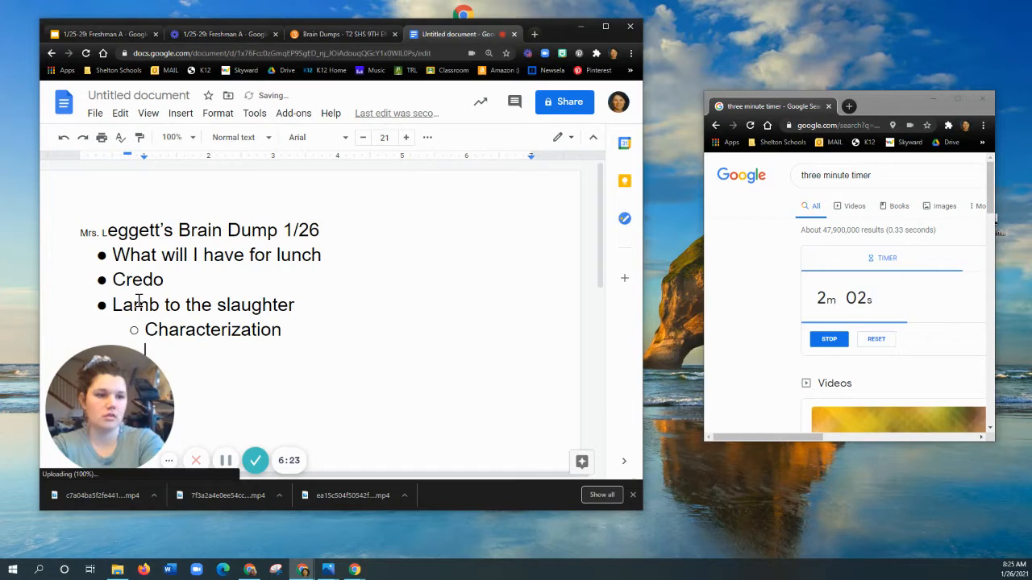
pyautogui.write('Irony')
pyautogui.write('Interlopers')
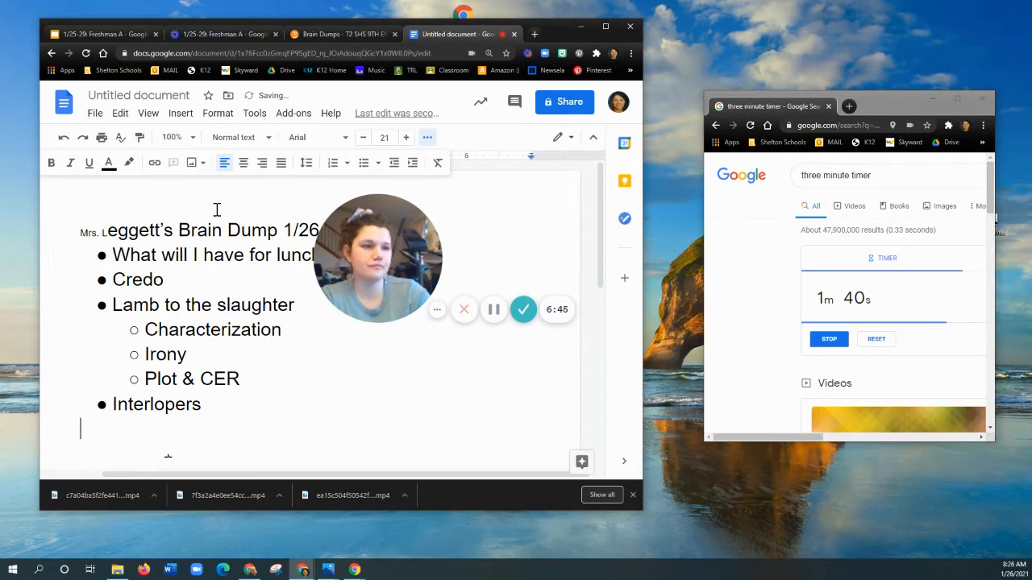
# Bullet chores: clean the kitchen, sweep the floors, and when Nick will be home
pyautogui.click(362, 162)
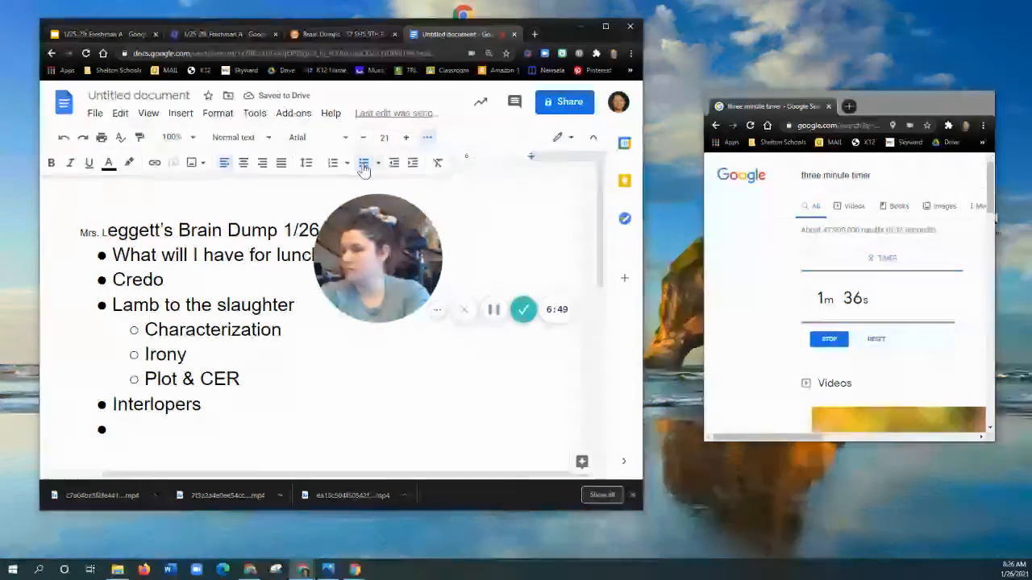
pyautogui.write('Clean the kitchen')
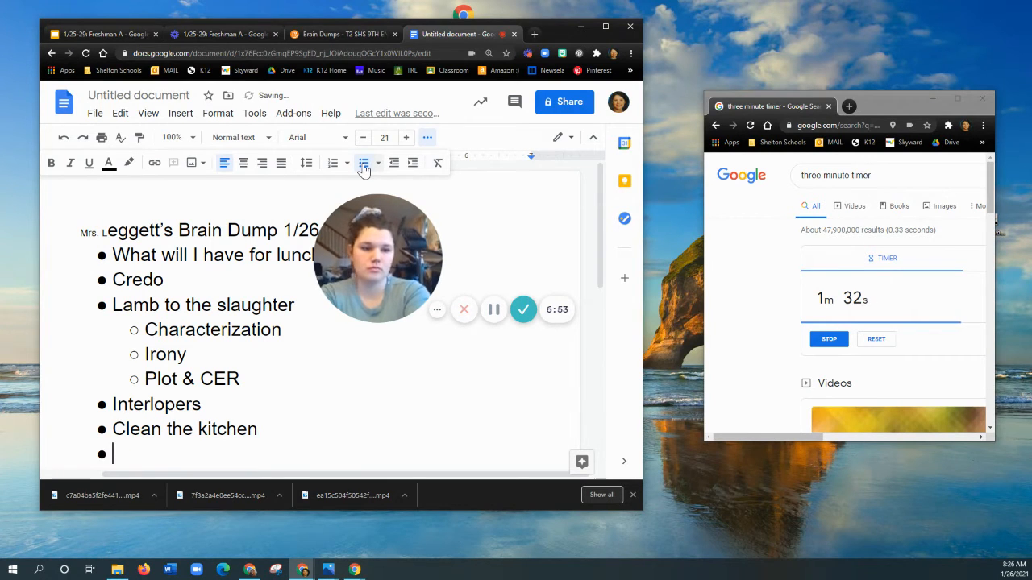
pyautogui.write('Sweep the floor')
pyautogui.write('Mop the')
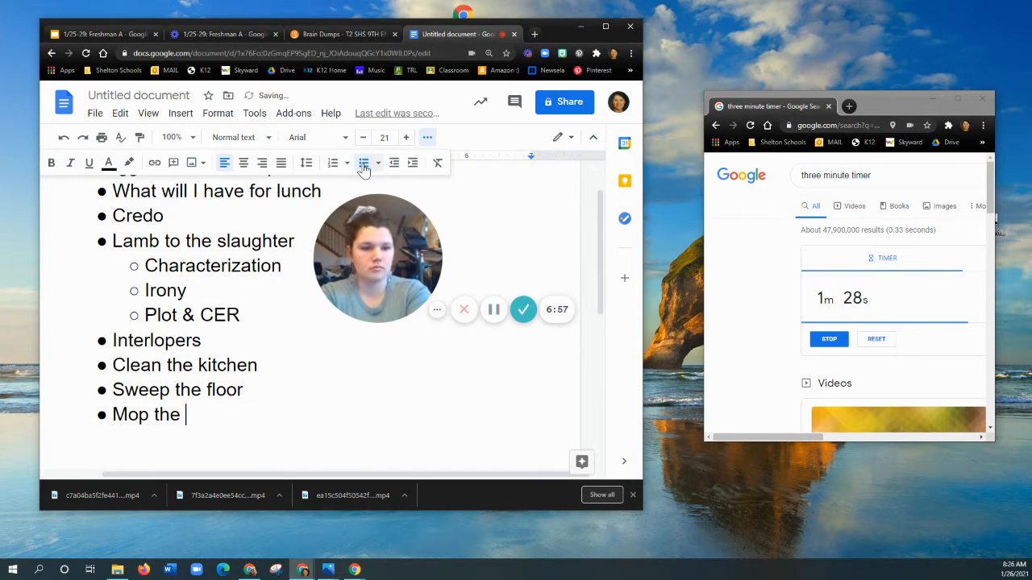
pyautogui.write('floors')
pyautogui.write('When wi')
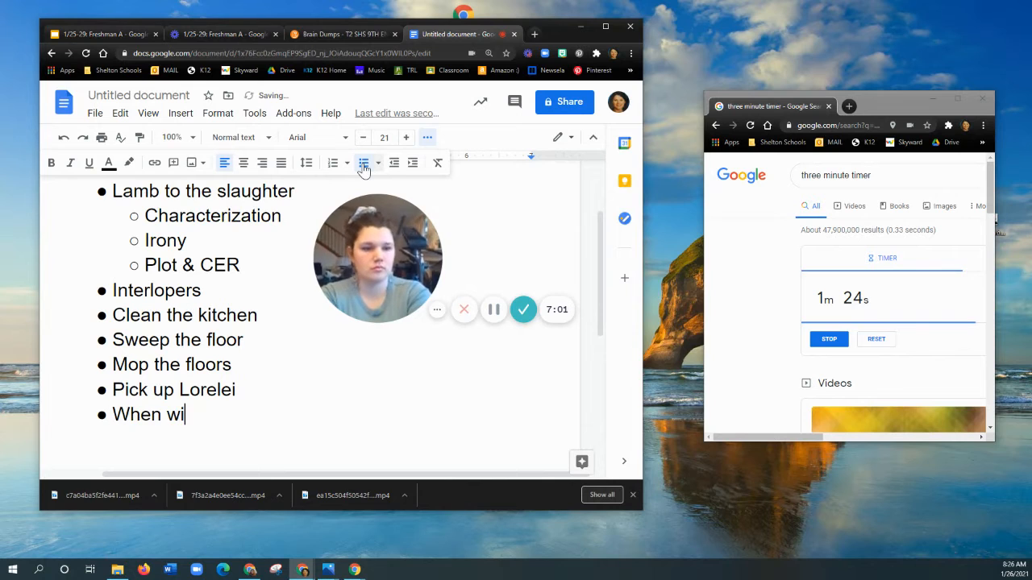
pyautogui.write('ll Nick be home')
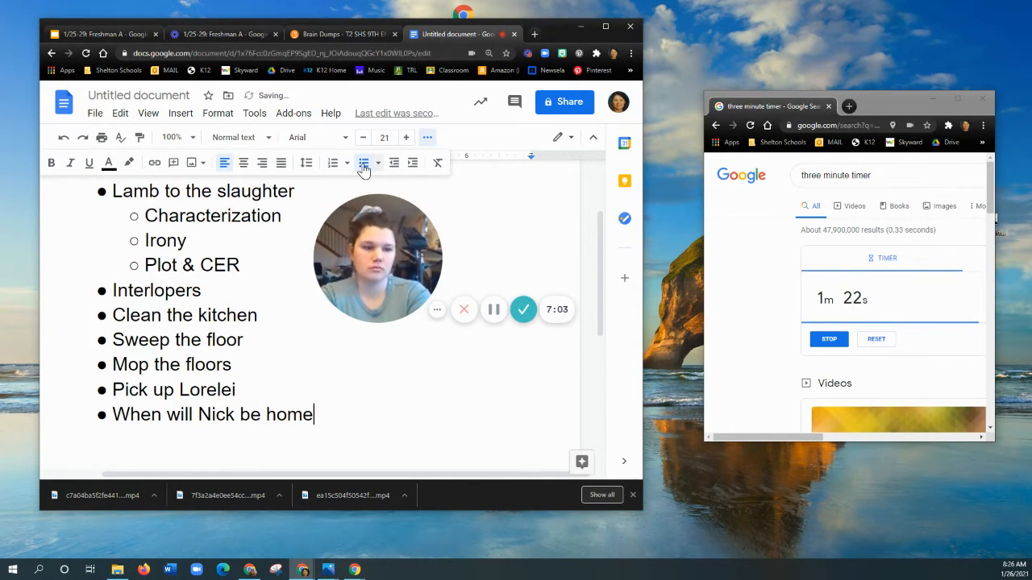
# Add bullets to weed the garden, post comments, and schedule a dentist appointment
pyautogui.press('Enter')
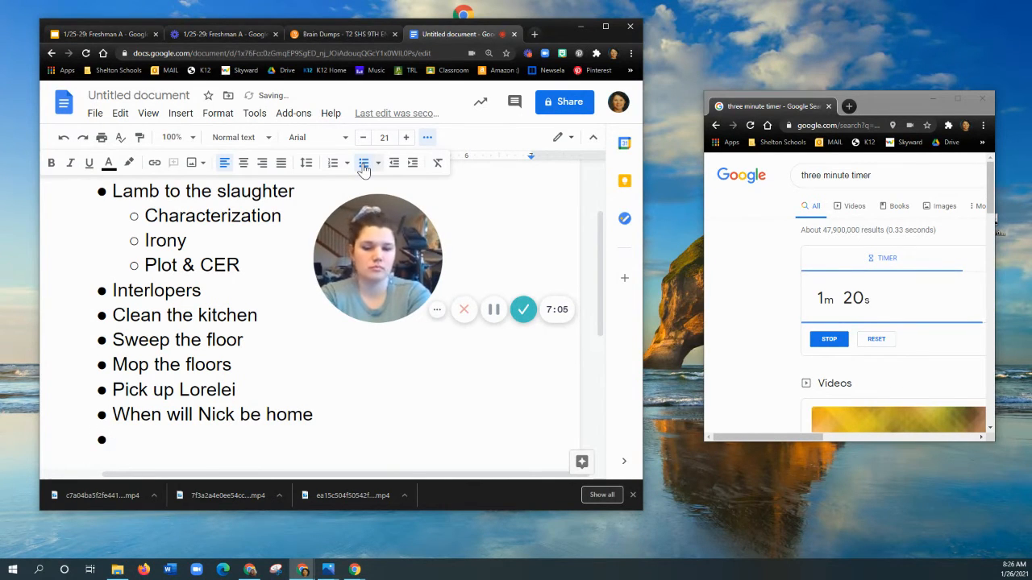
pyautogui.write('WEe t')
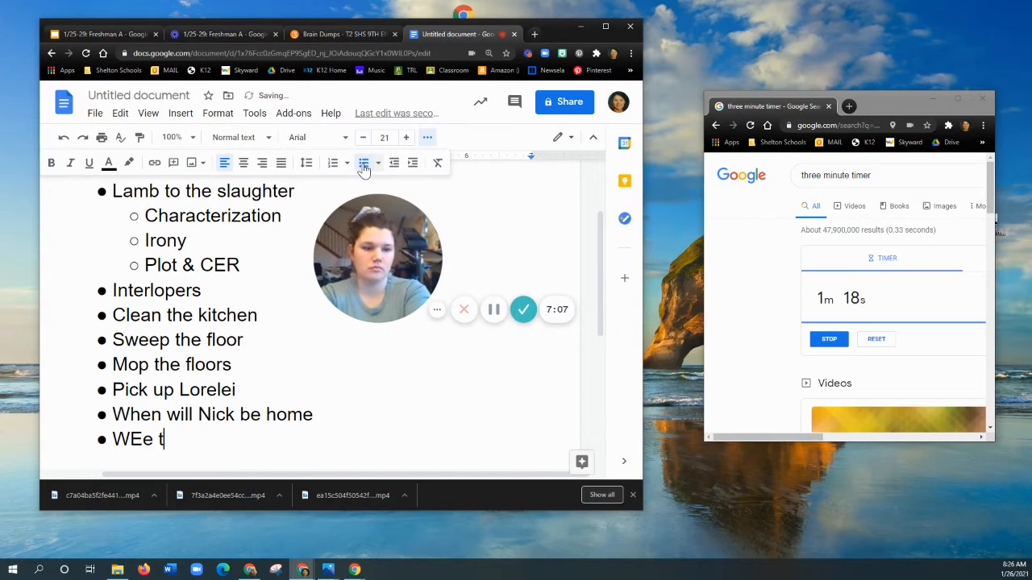
pyautogui.write('eed the')
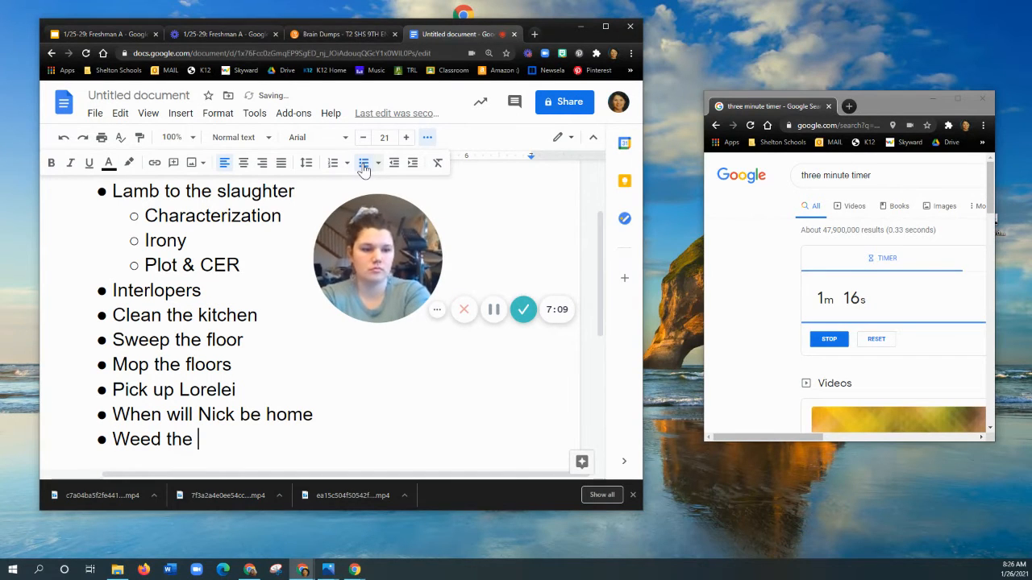
pyautogui.write('garden')
pyautogui.write('Finalize grades')
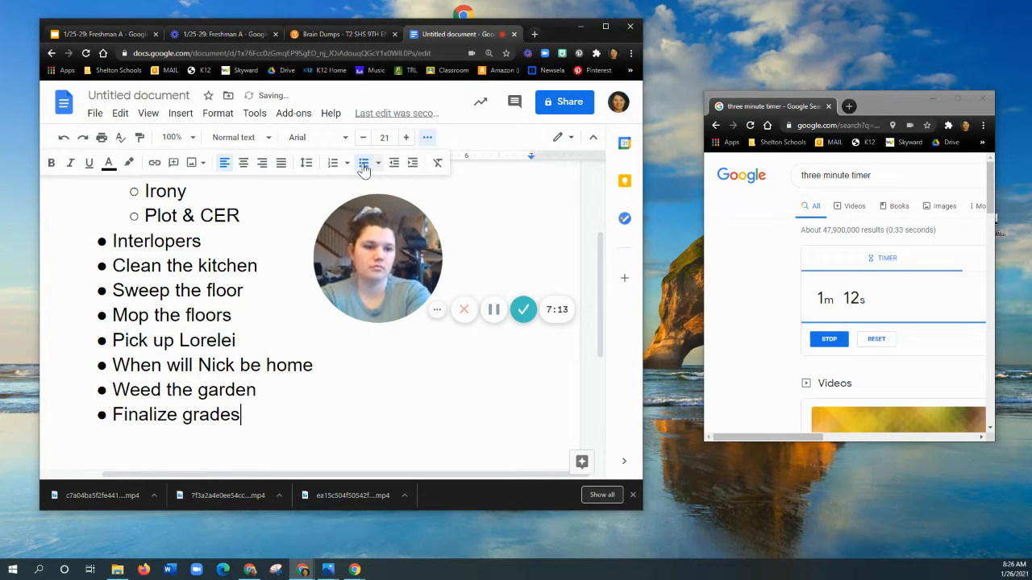
pyautogui.write('Poste class comments')
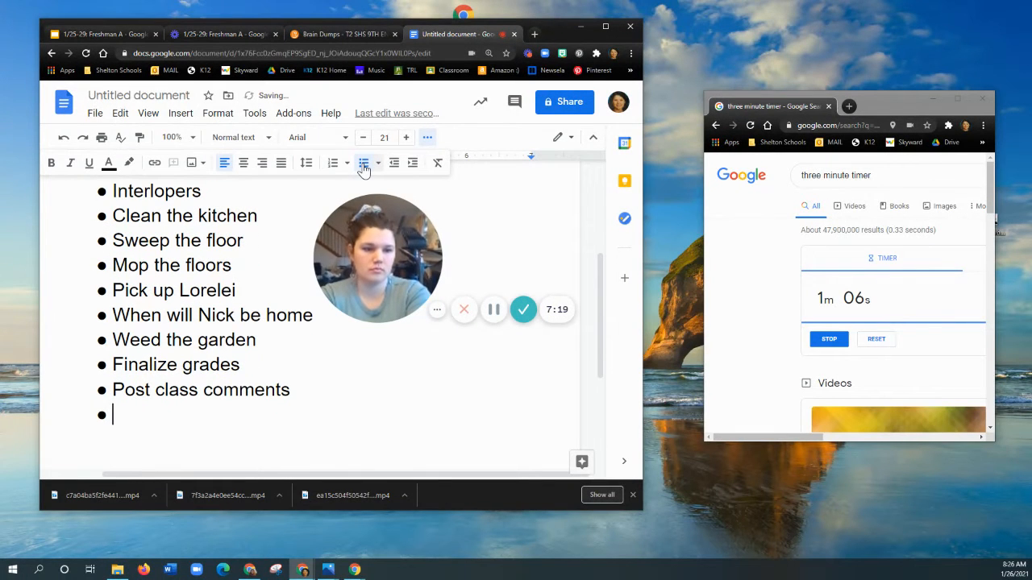
pyautogui.write('Schedule')
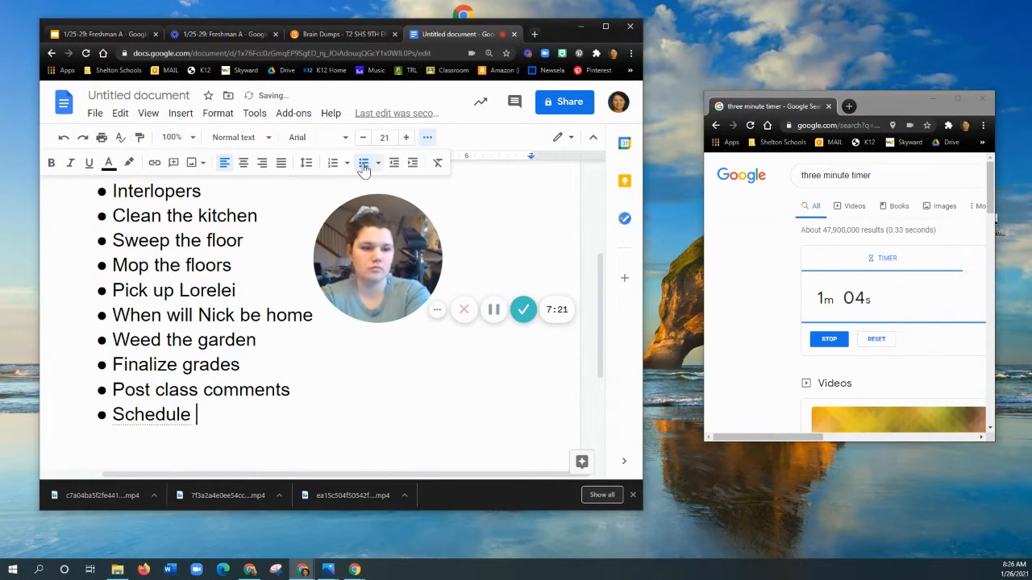
pyautogui.write('dentist apo')
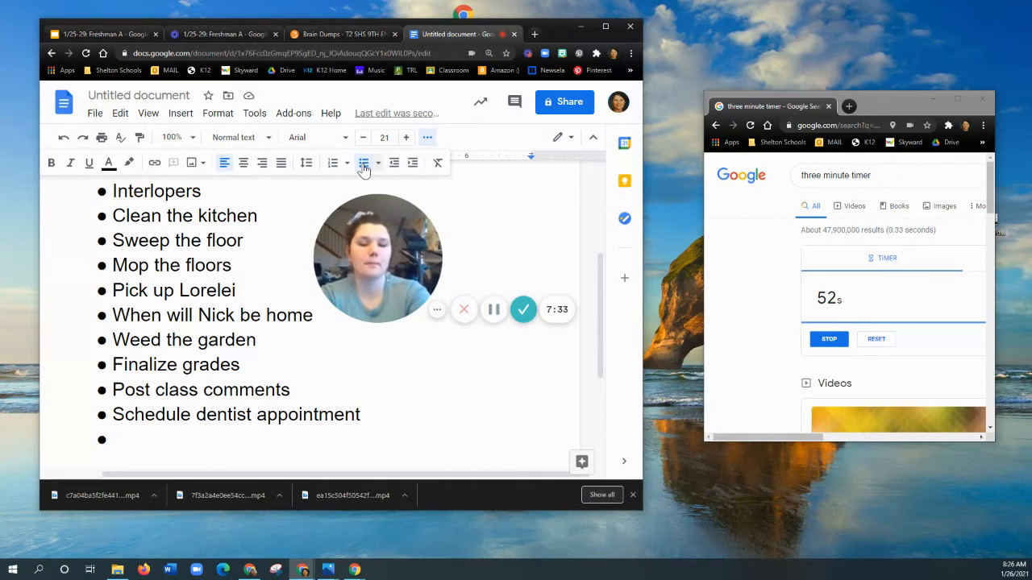
# Add bullets 'What if I get Covid?', a grandpa worry, and Crystal's birthday present
pyautogui.write('What if I get')
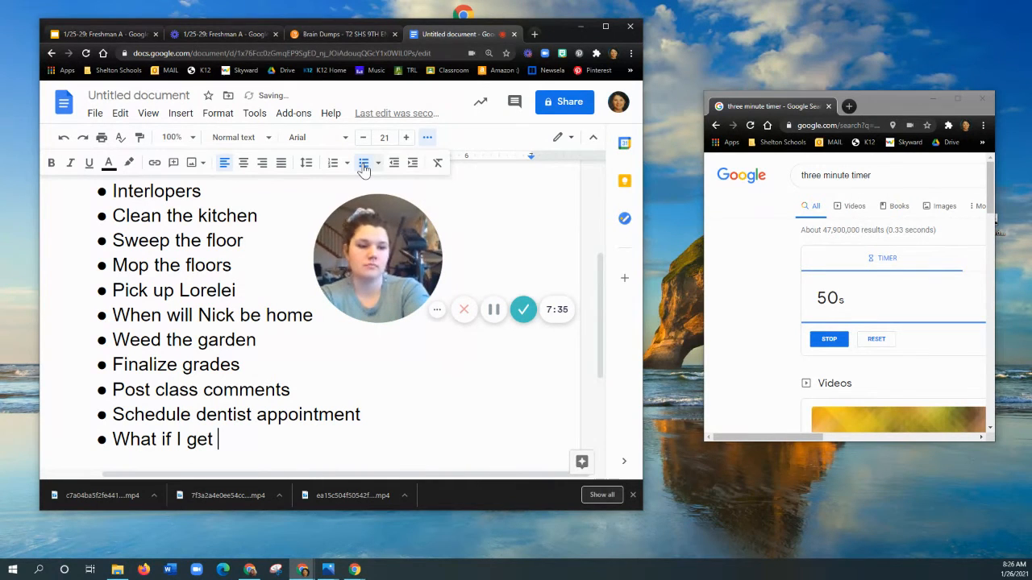
pyautogui.write('Covid?')
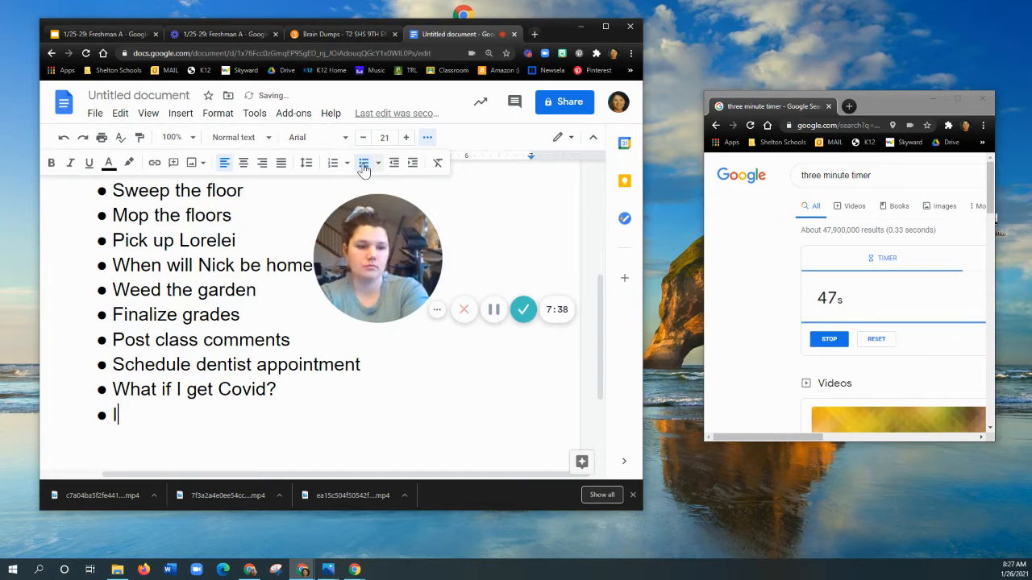
pyautogui.write('Is my')
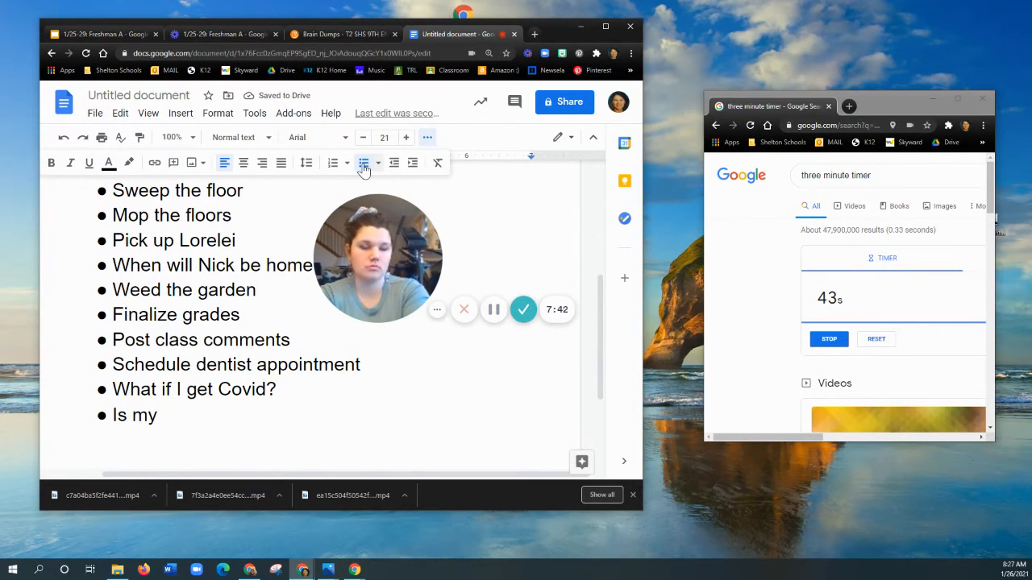
pyautogui.write('grandpa ok')
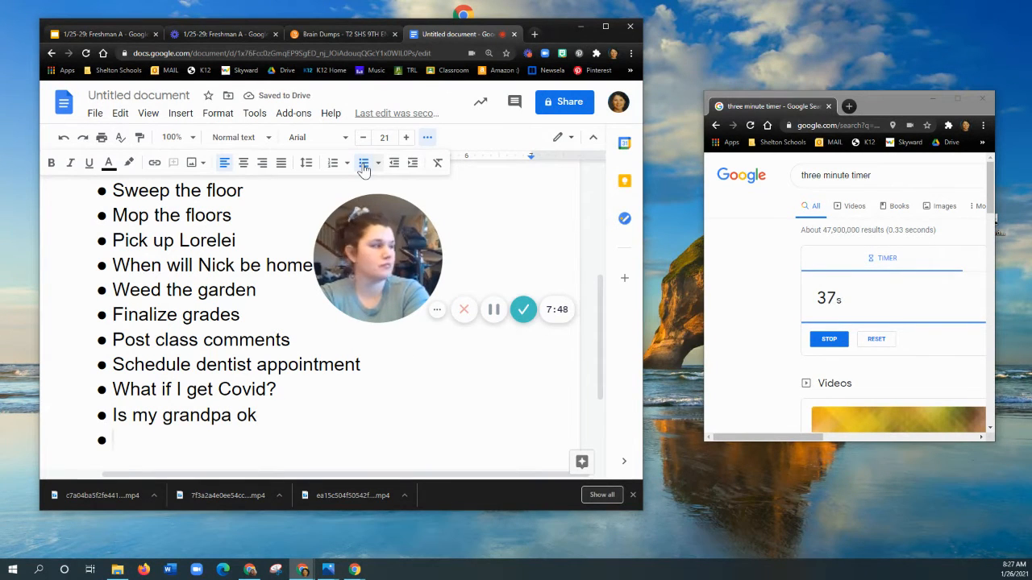
pyautogui.write("Crystal's")
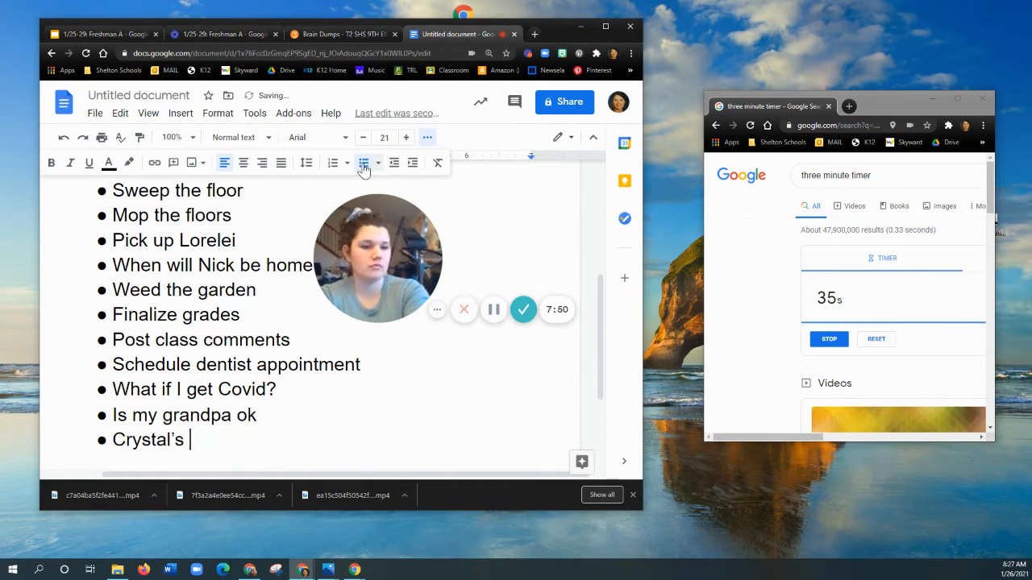
pyautogui.write('birthday presnt')
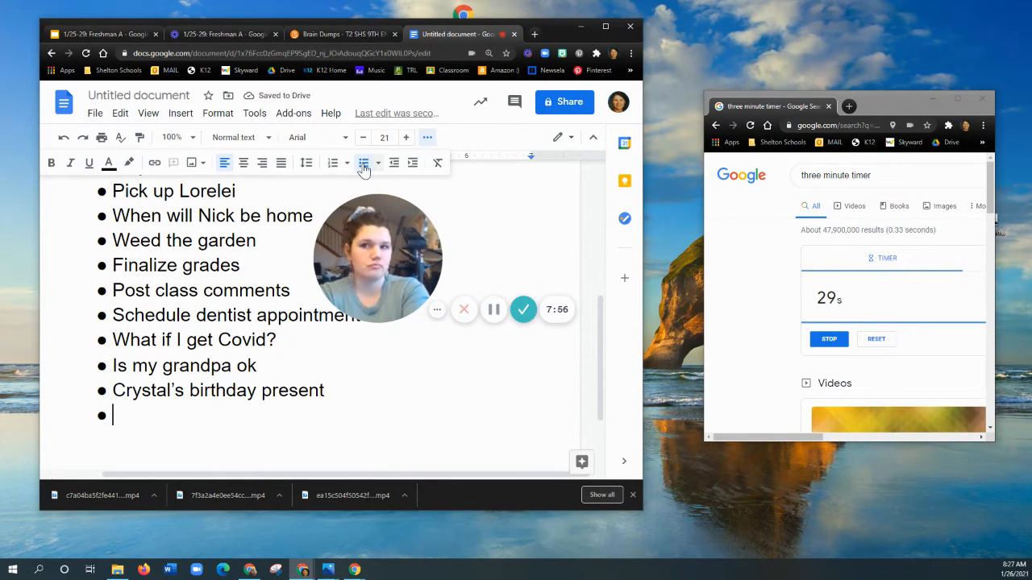
# Add bullets for buying seeds, calling the fence people, and soil samples
pyautogui.write('b')
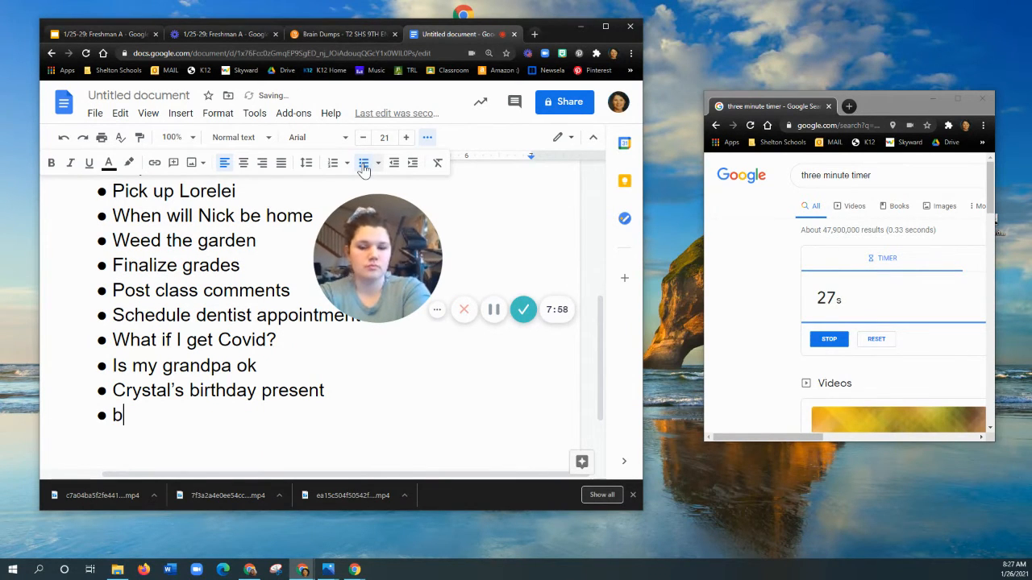
pyautogui.write('uy seeds and tubers')
pyautogui.write('Dig up back yard')
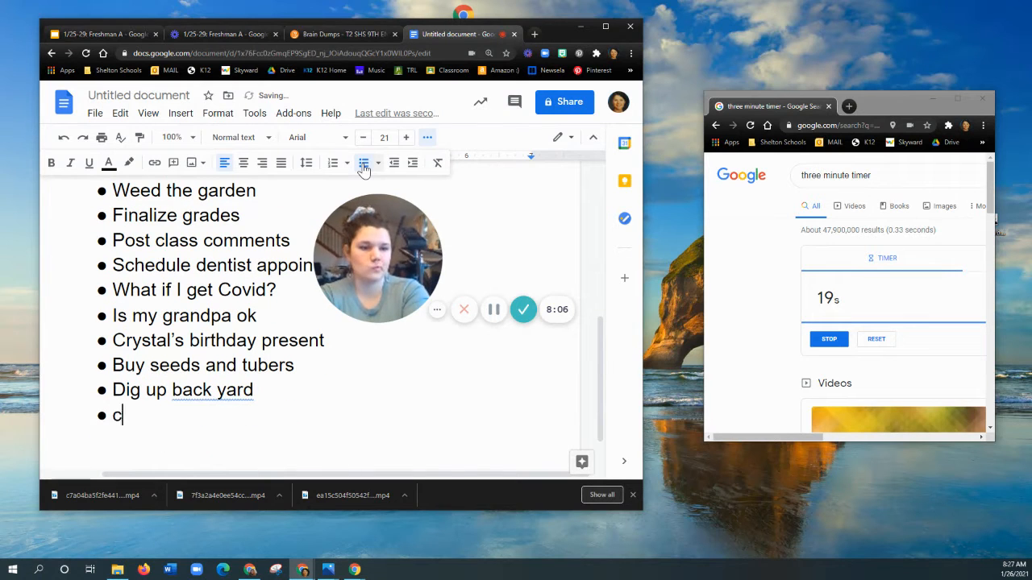
pyautogui.write('all fence people')
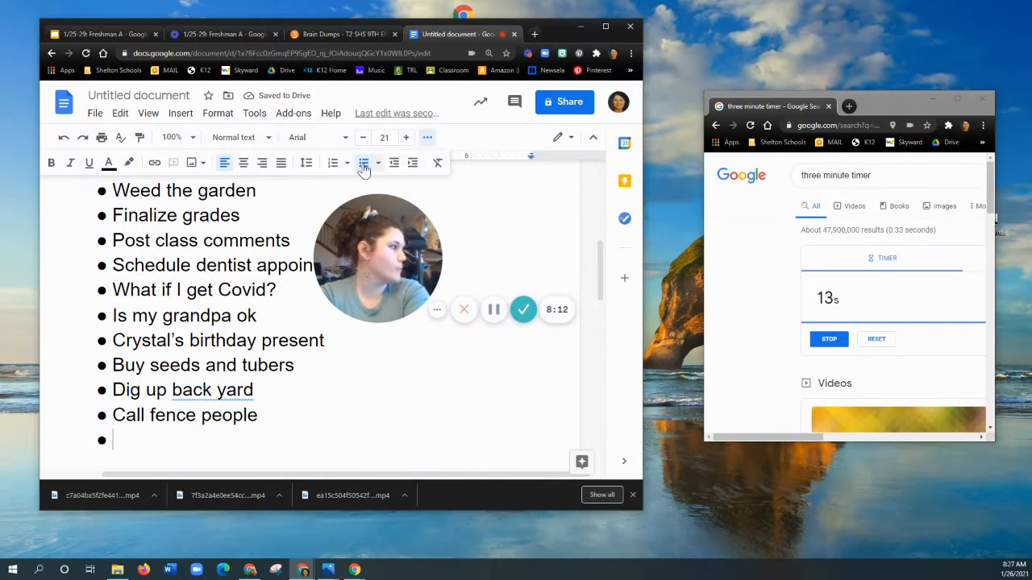
pyautogui.write('so')
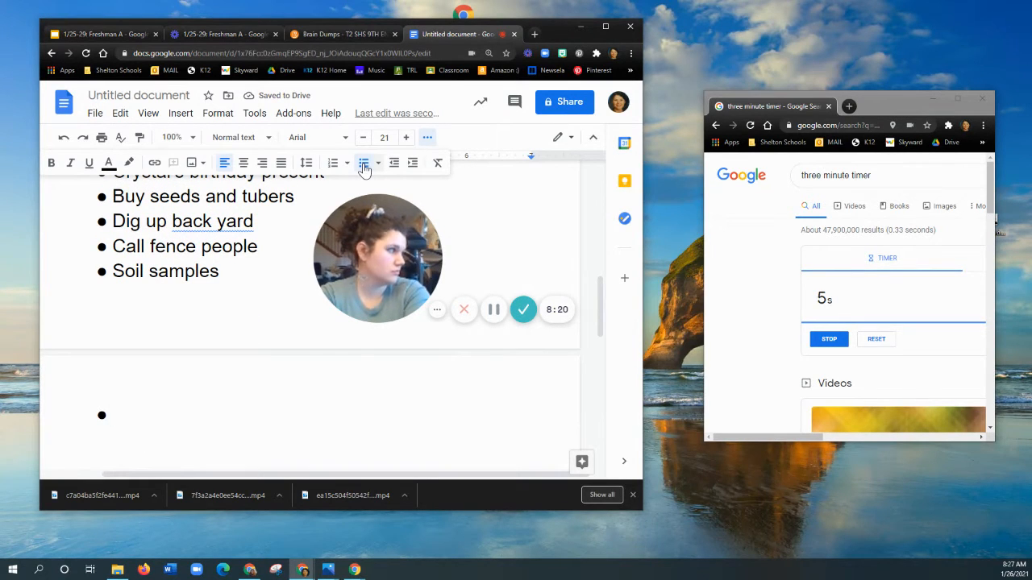
pyautogui.write('g')
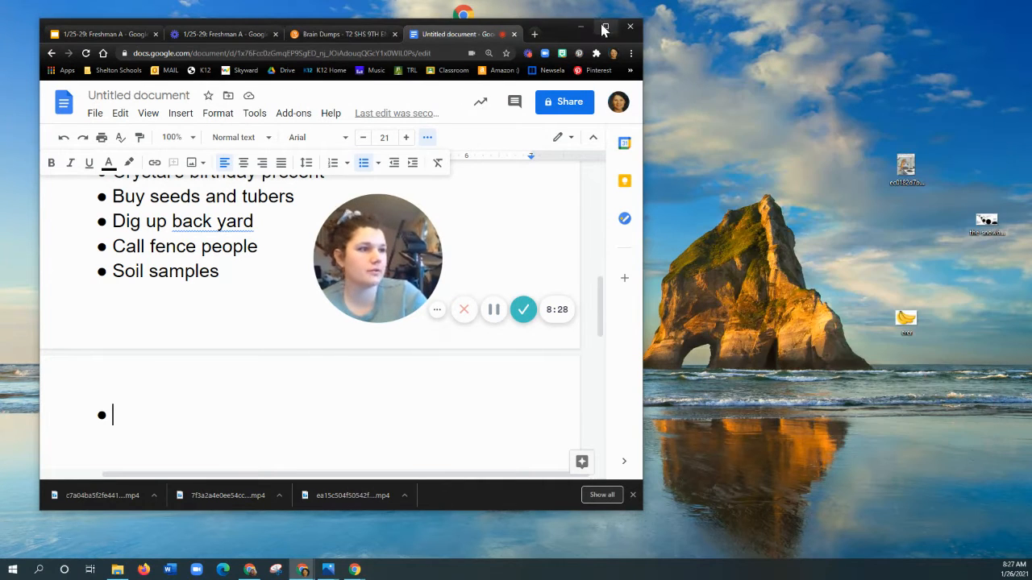
# Maximize the brain dump document window, review it, then switch to the overwhelm slideshow
pyautogui.click(602, 26)
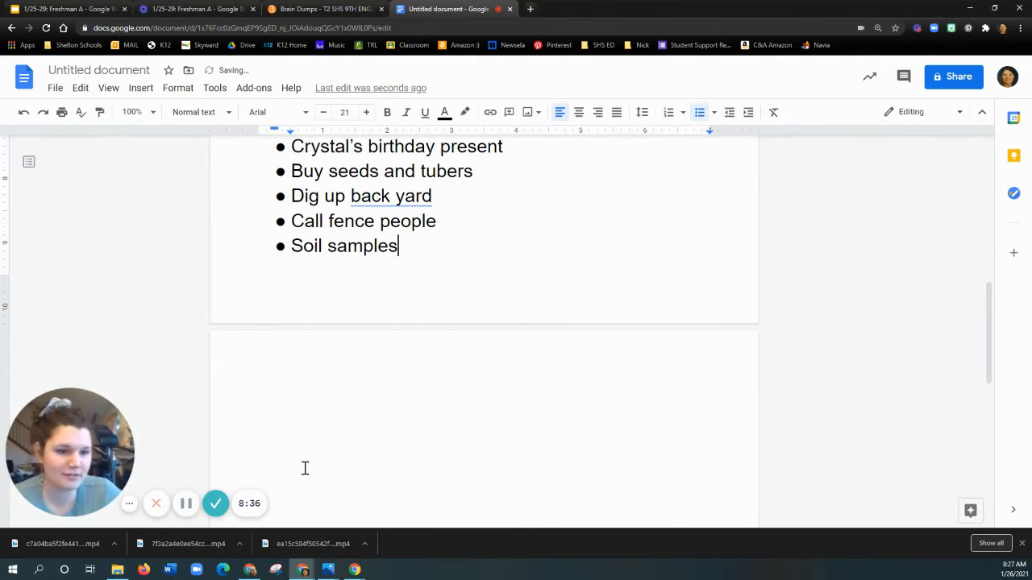
pyautogui.scroll(3)
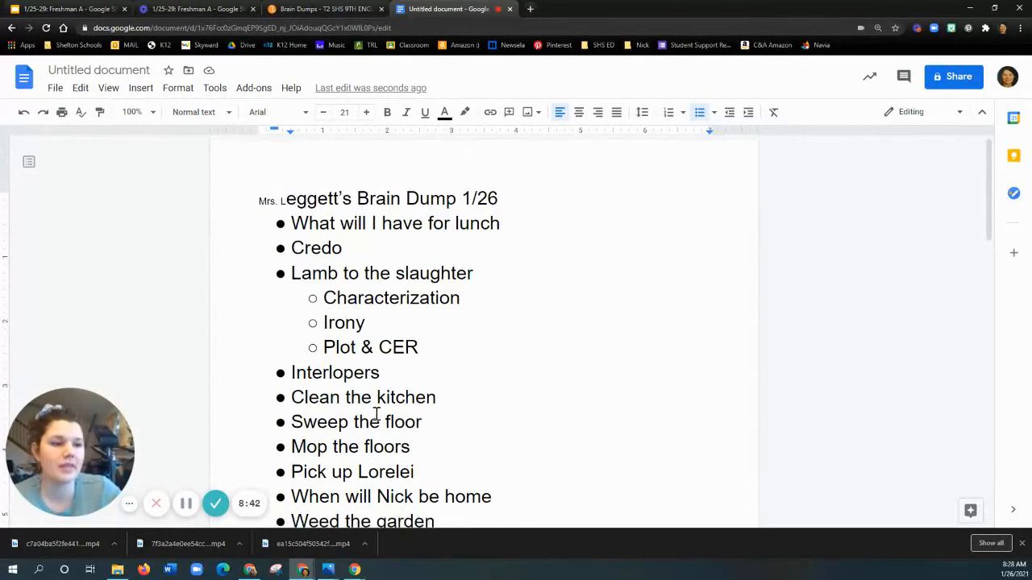
pyautogui.scroll(-3)
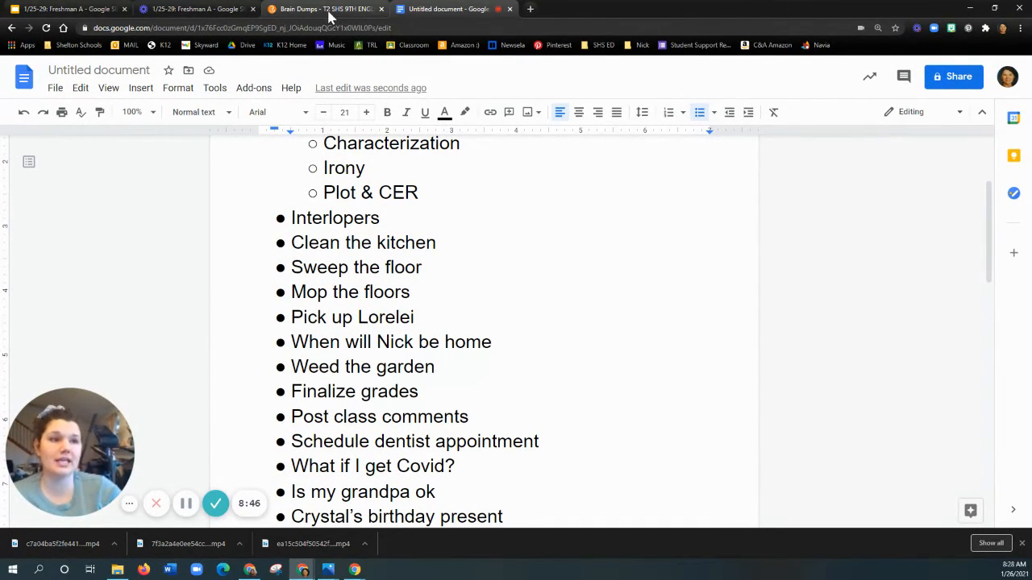
pyautogui.click(322, 9)
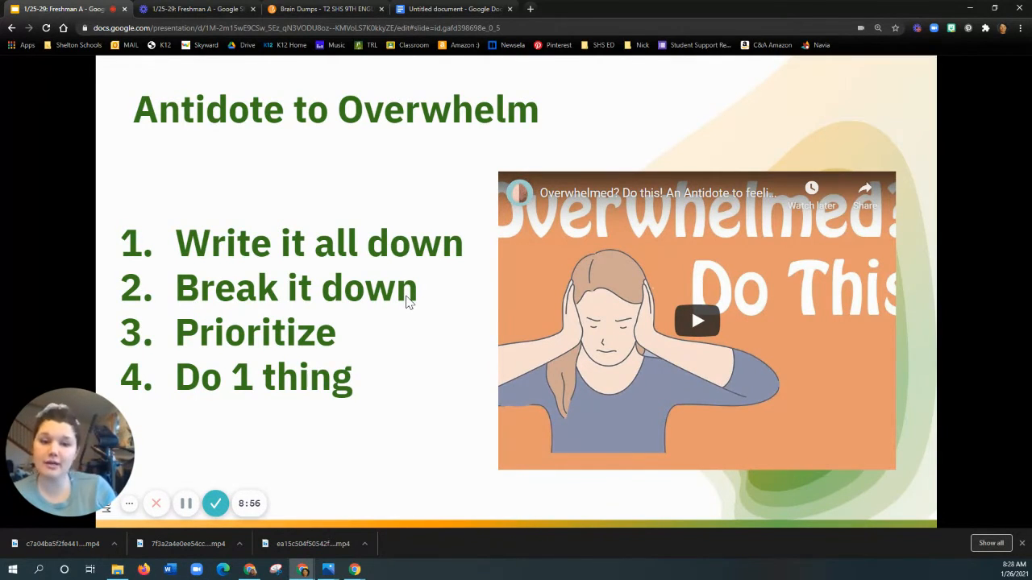
# Return to the brain dump document in Google Docs
pyautogui.click(449, 9)
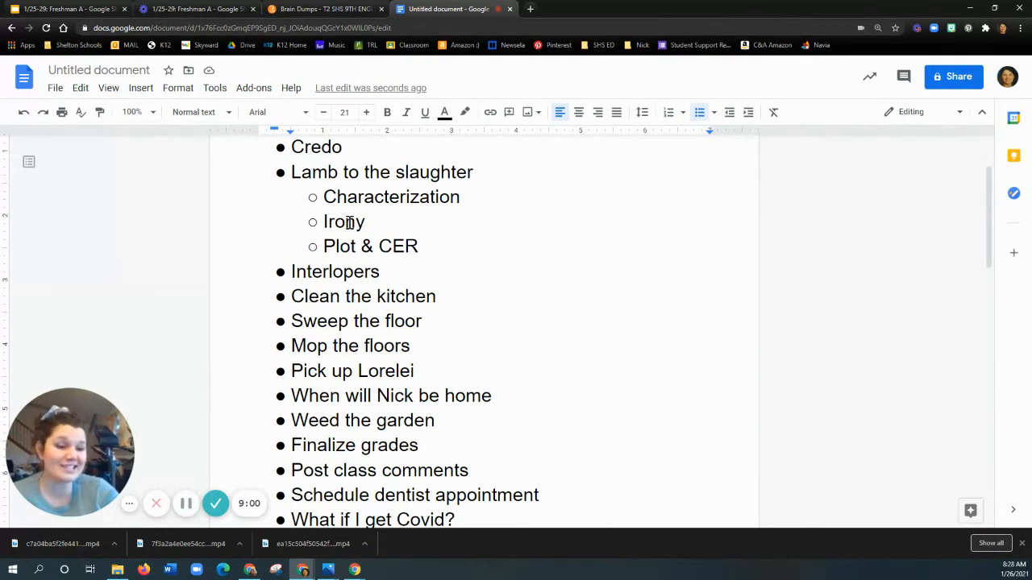
pyautogui.moveTo(463, 329)
pyautogui.write("Mrs. Leggett's Brain Dump 1/26")
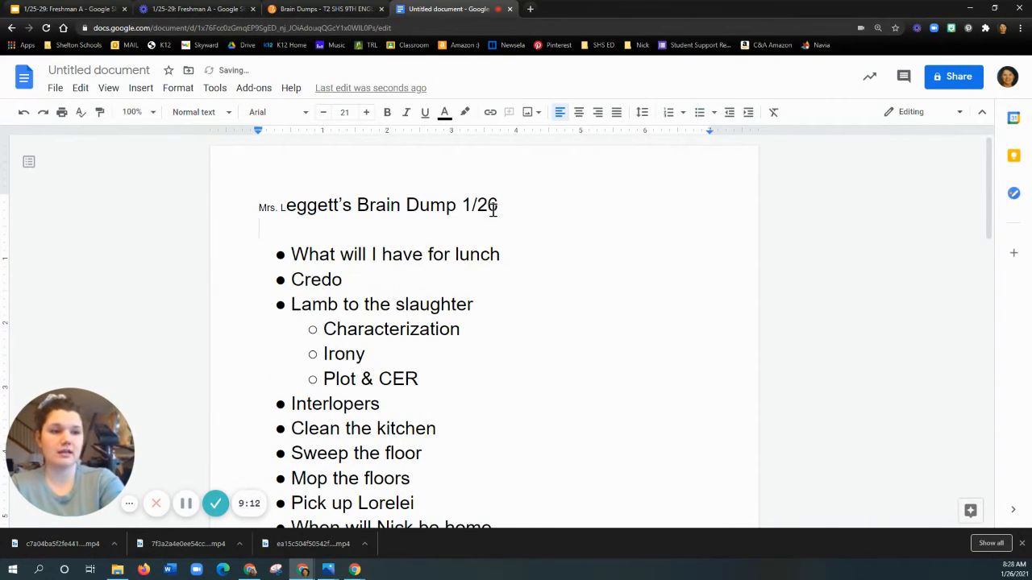
# Add headings 'Assignments for ELA', 'Chores' and 'Thoughts' above their groups of bullets
pyautogui.write('Assignments for ELA')
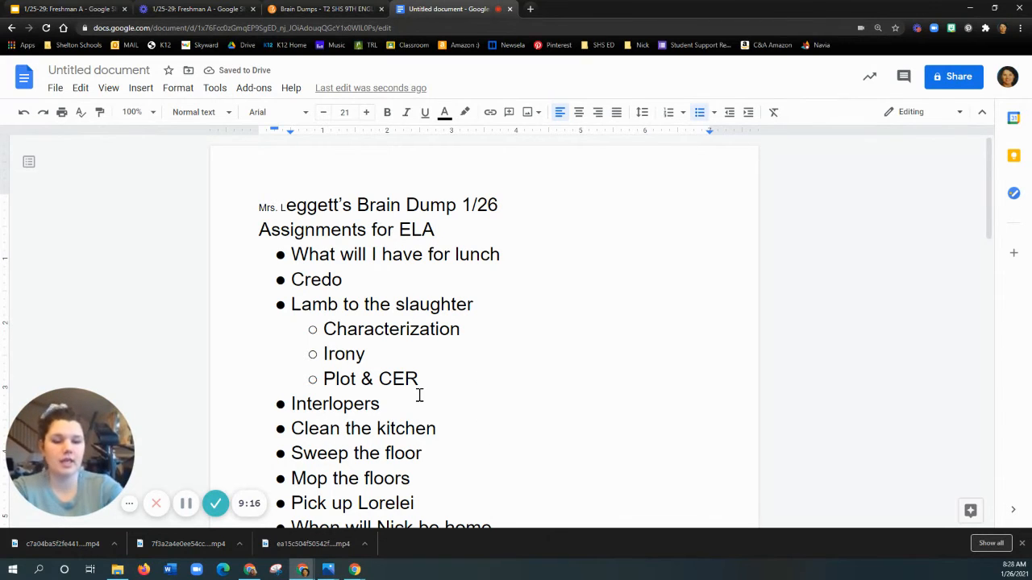
pyautogui.write('C')
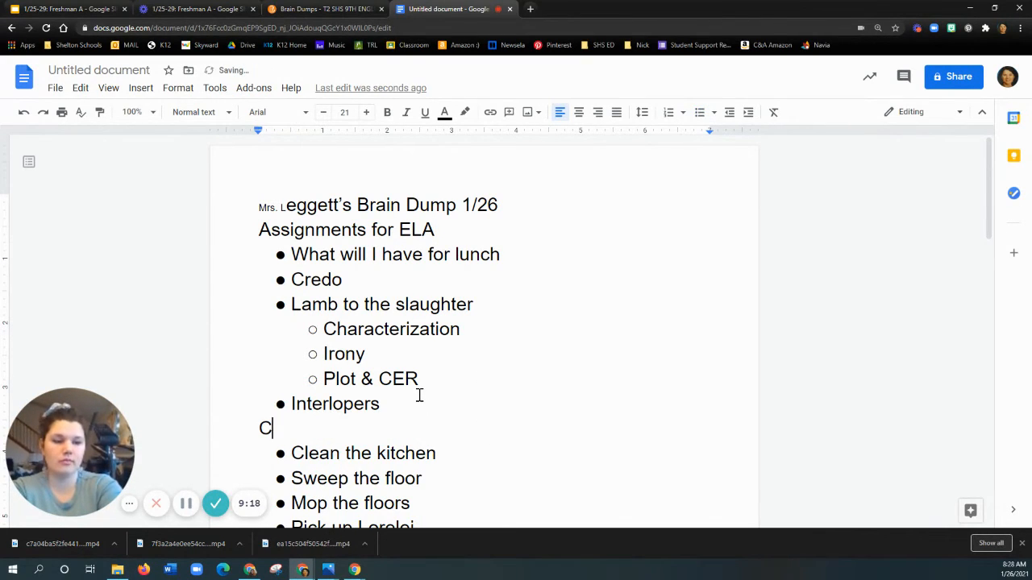
pyautogui.write('hores')
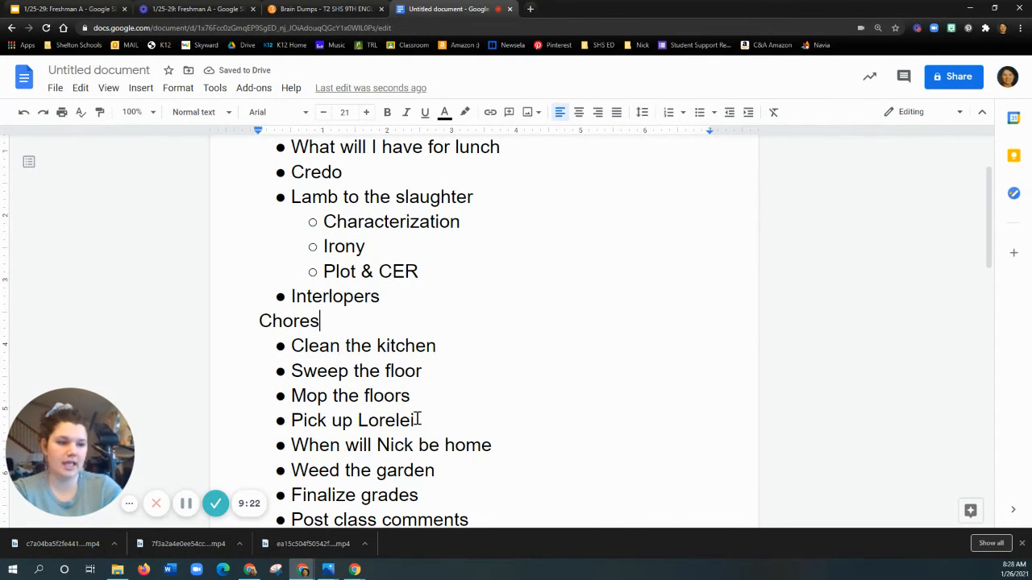
pyautogui.press('Enter')
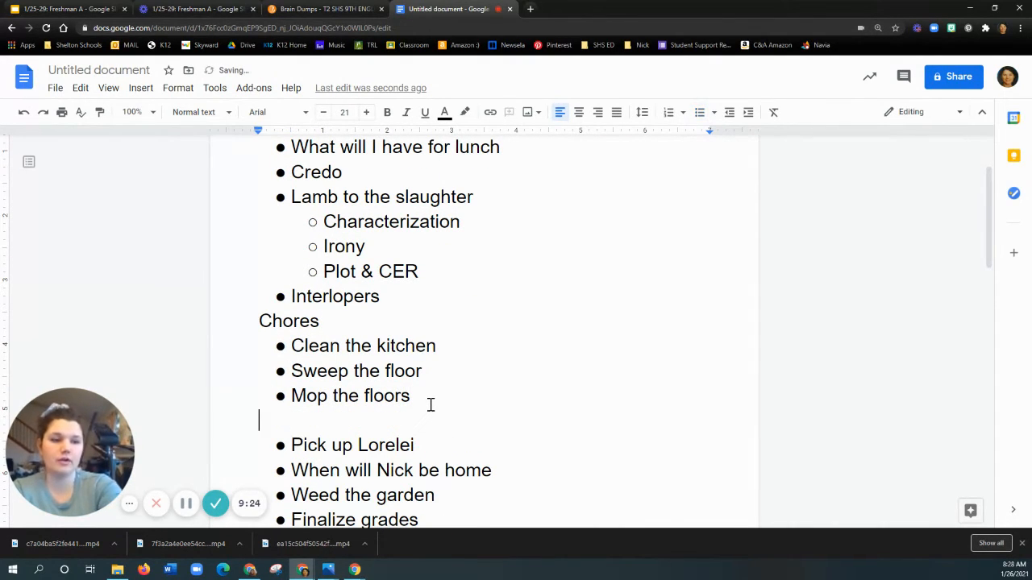
pyautogui.write('Thoughts')
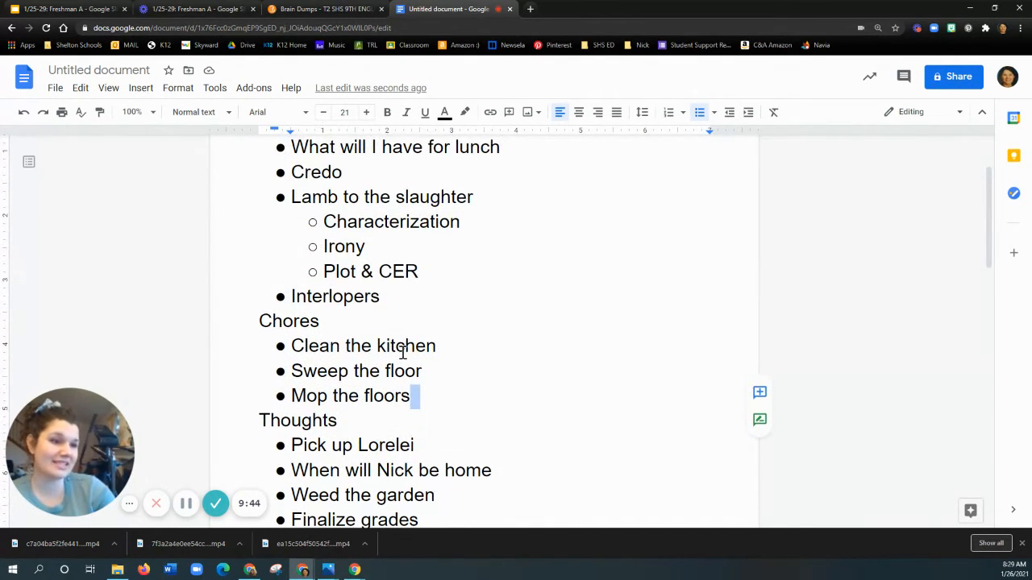
# Delete the 'What will I have for lunch' bullet and select 'Lamb to the slaughter'
pyautogui.scroll(3)
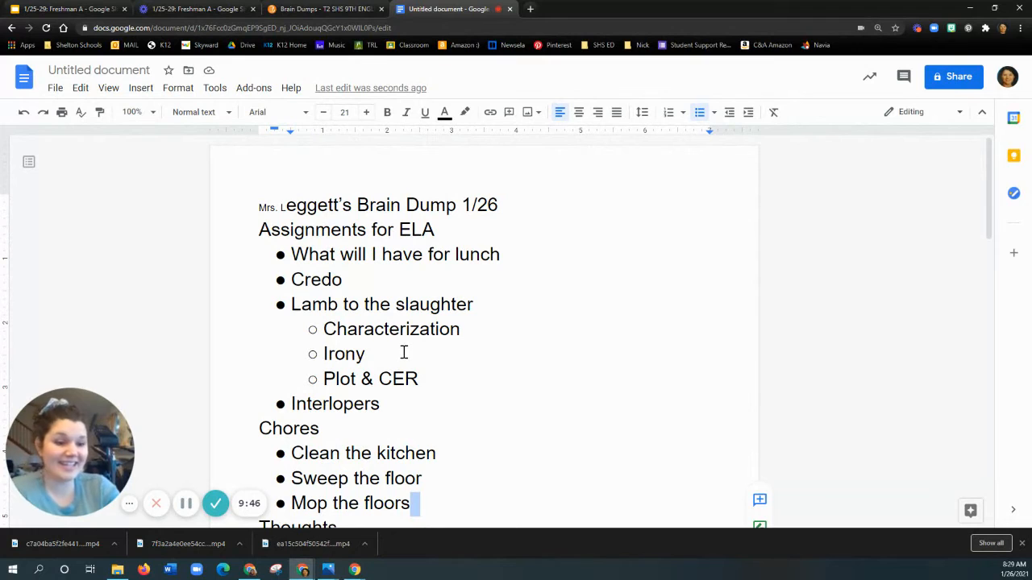
pyautogui.moveTo(335, 305)
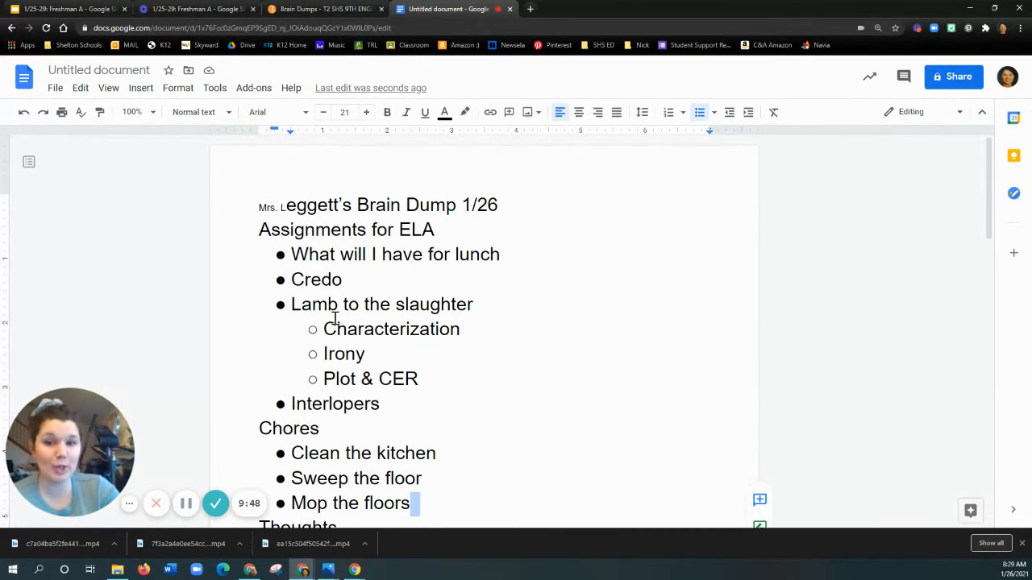
pyautogui.moveTo(291, 280); pyautogui.dragTo(379, 404)
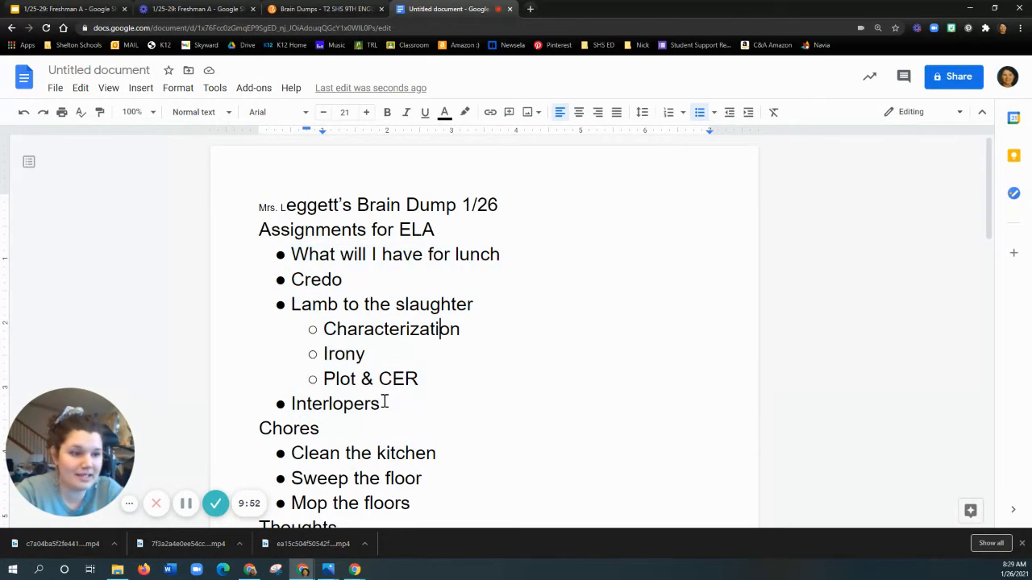
pyautogui.moveTo(258, 229); pyautogui.dragTo(379, 404)
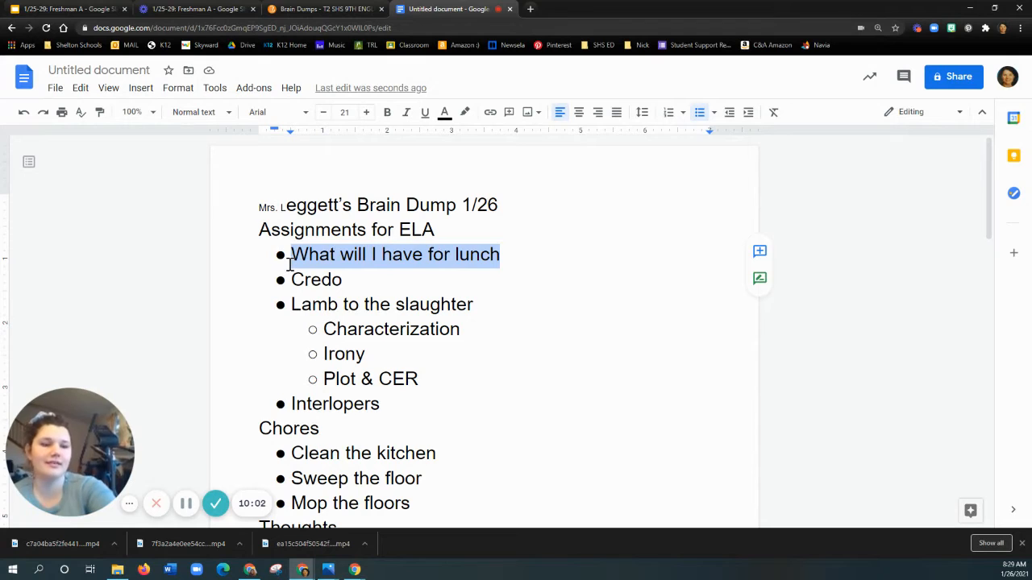
pyautogui.press('Delete')
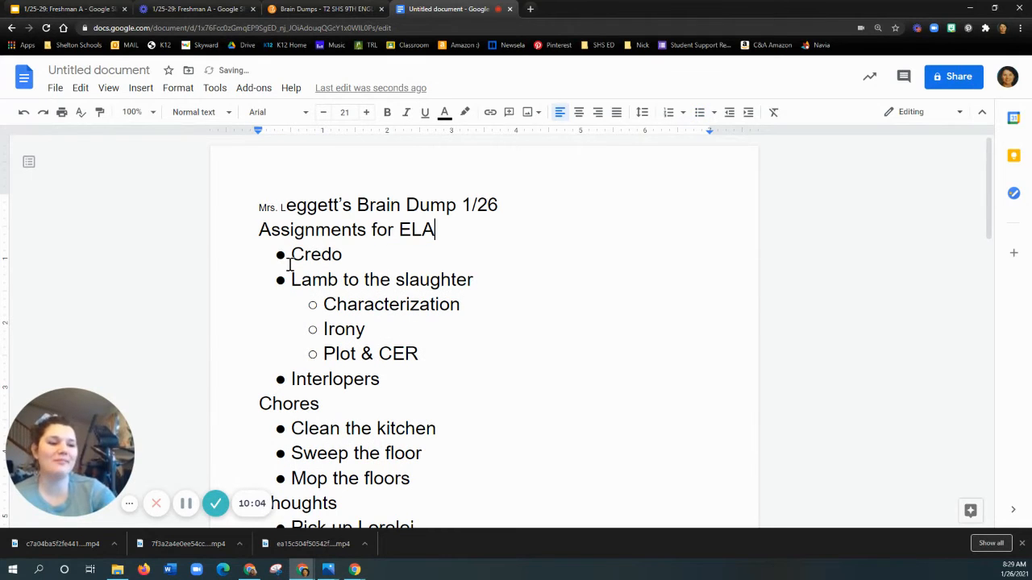
pyautogui.moveTo(378, 353); pyautogui.dragTo(379, 379)
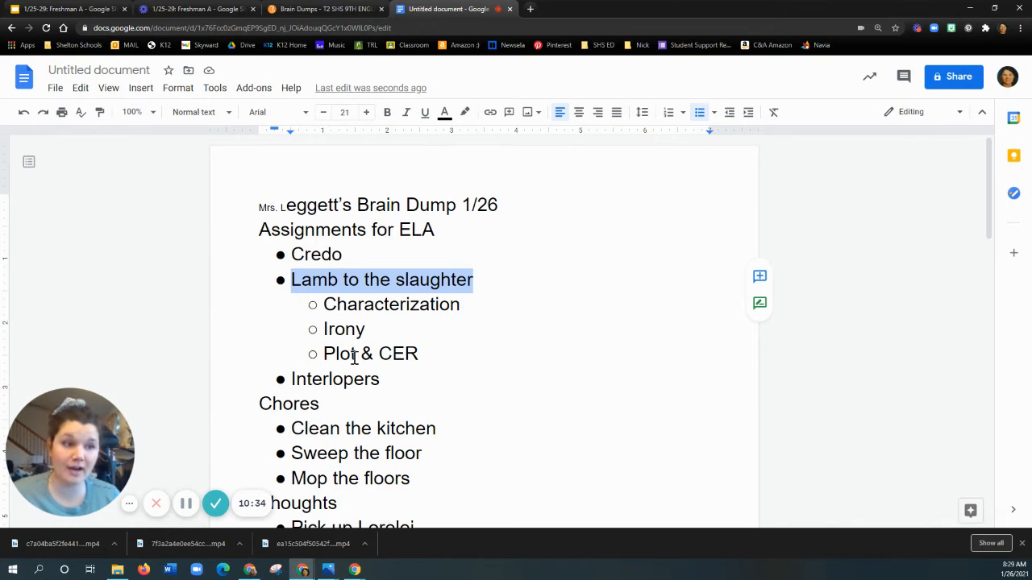
# Add an 'Empathy' bullet after Credo, correcting the 'Empahty' typo
pyautogui.click(342, 254)
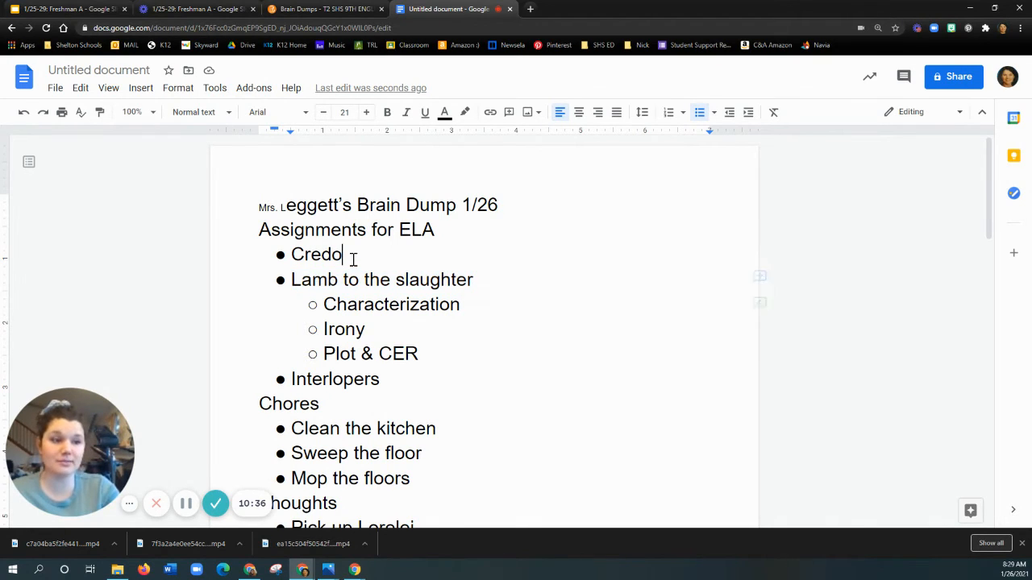
pyautogui.write('Empahty')
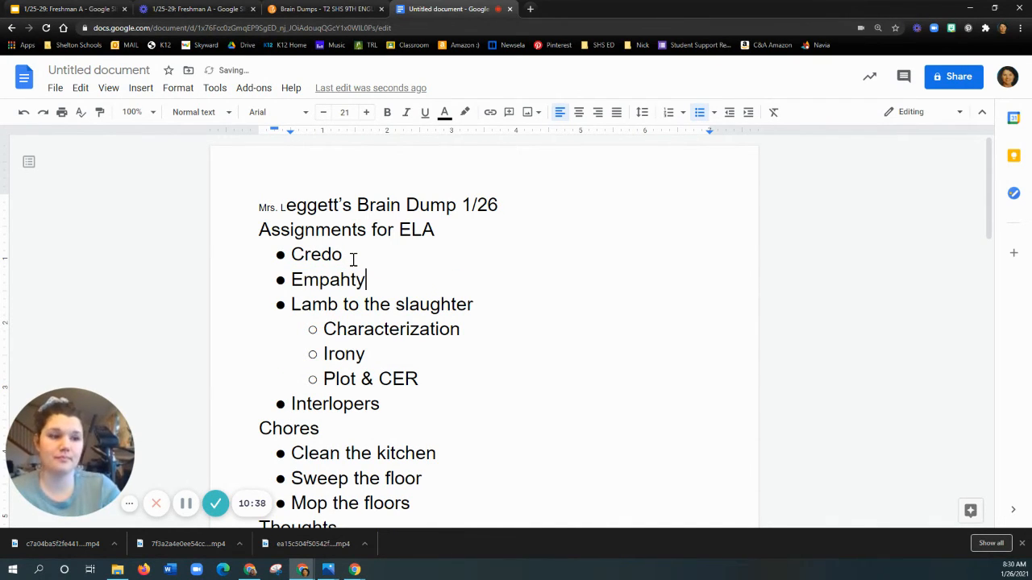
pyautogui.press('Backspace')
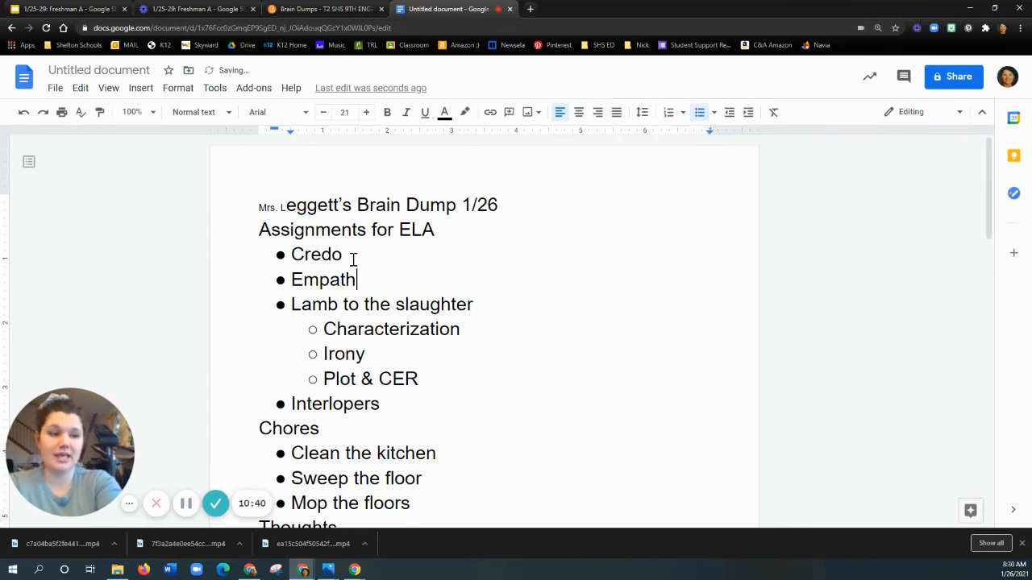
pyautogui.moveTo(291, 303); pyautogui.dragTo(473, 304)
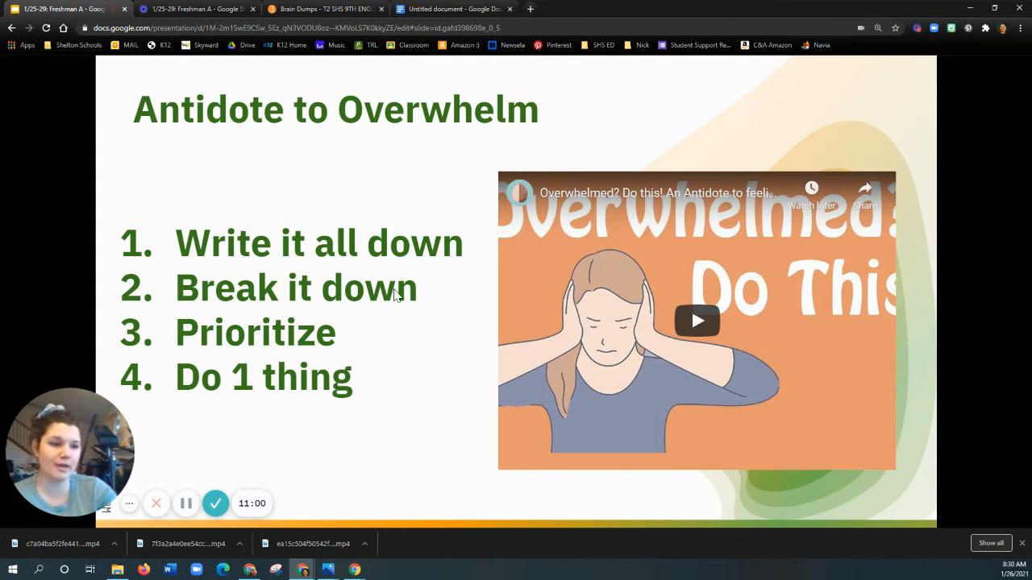
pyautogui.moveTo(235, 334)
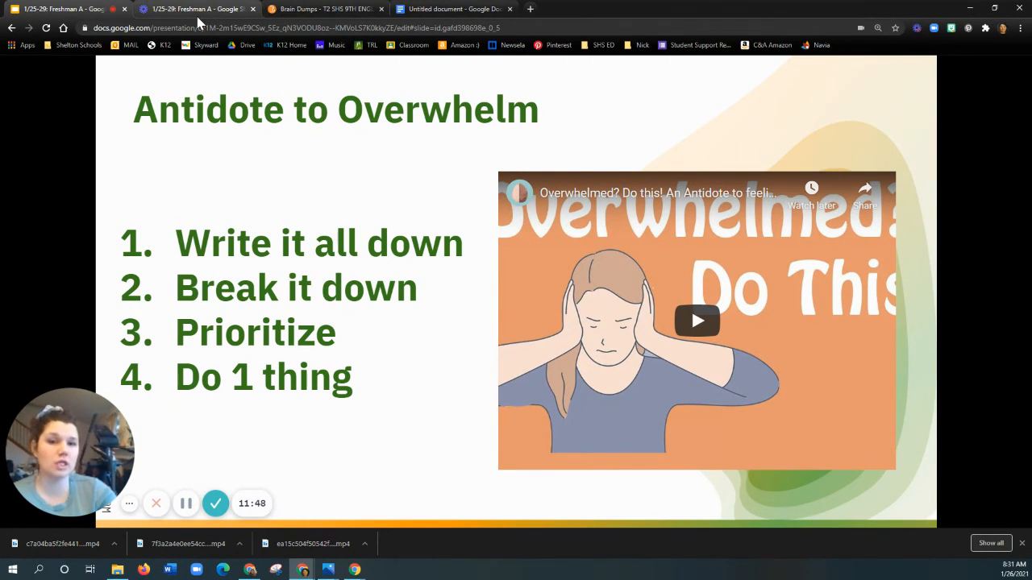
pyautogui.moveTo(204, 9)
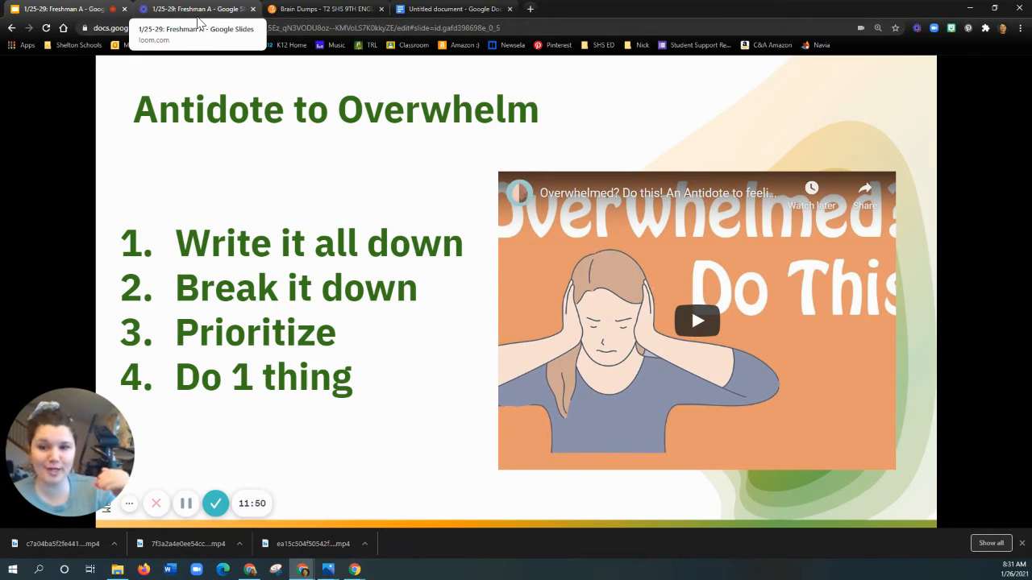
pyautogui.moveTo(238, 202)
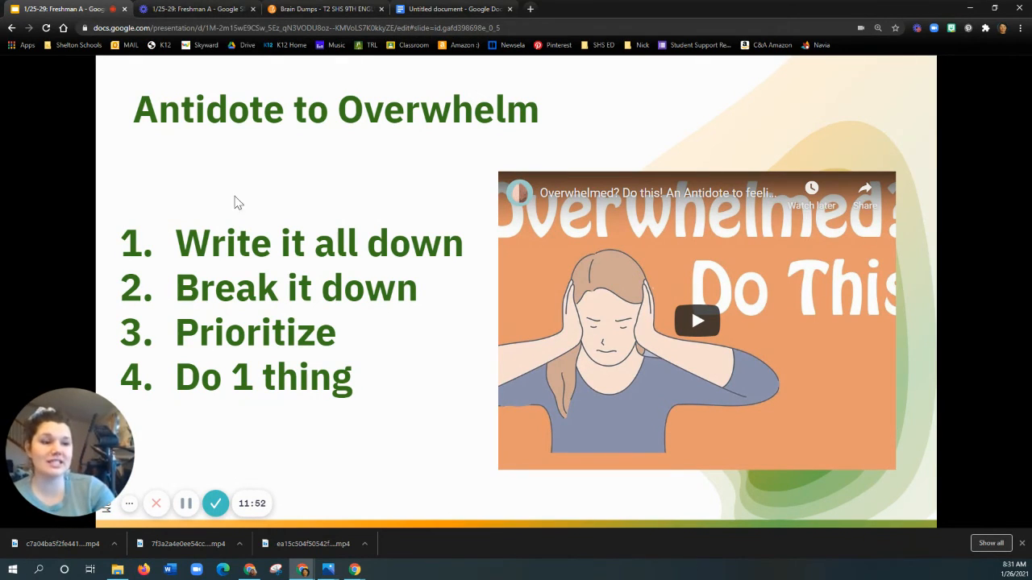
# Switch back to the brain dump document in Google Docs
pyautogui.click(453, 9)
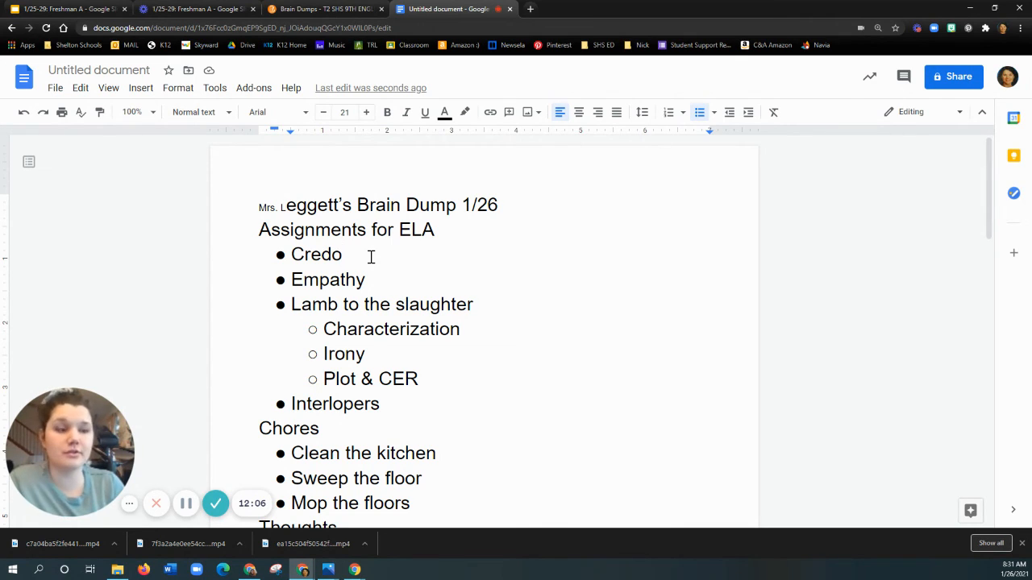
# Append '-Past' to the Credo, Empathy, Characterization and Irony bullets
pyautogui.write('-Paste')
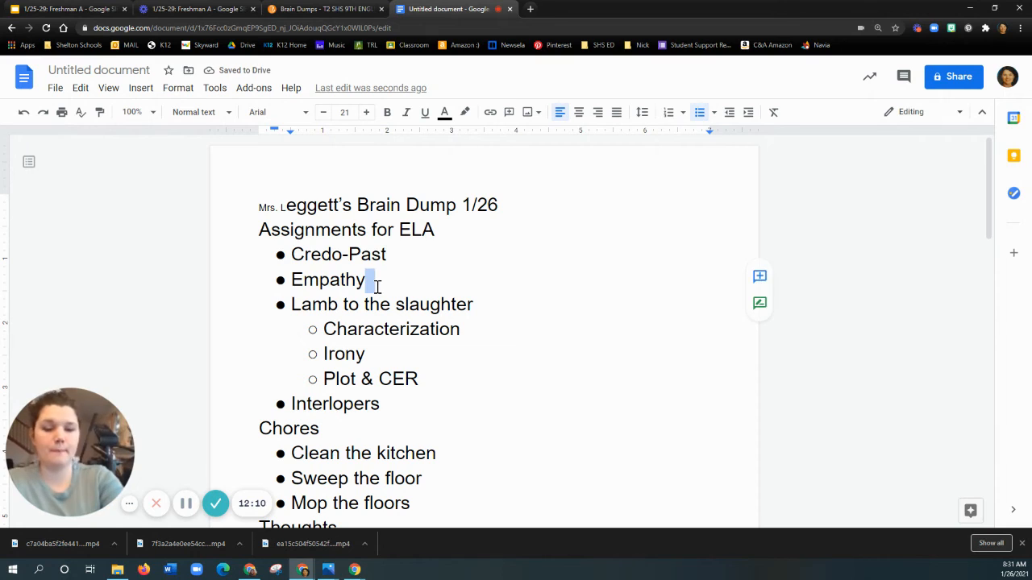
pyautogui.write('-Past')
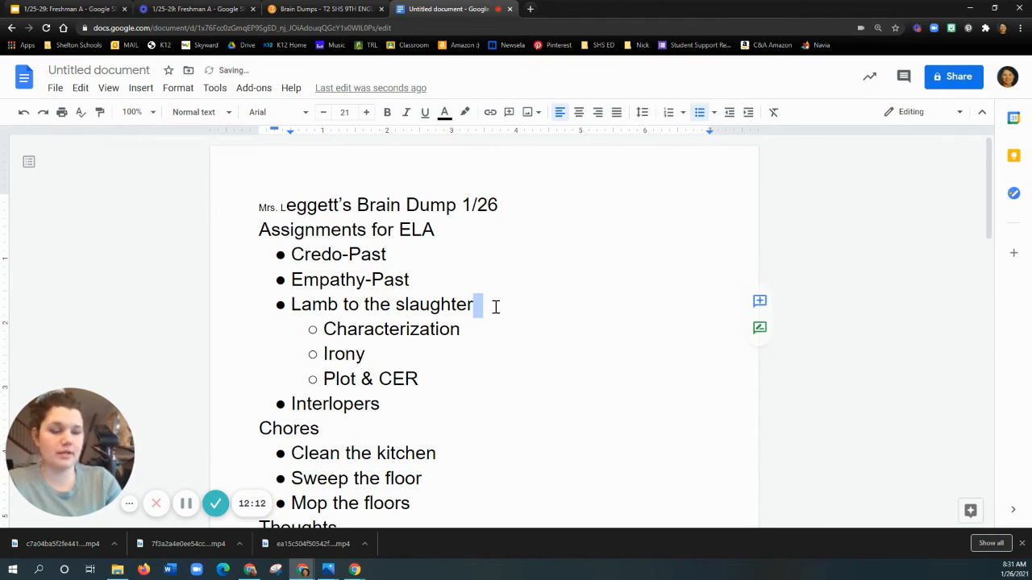
pyautogui.write('-P')
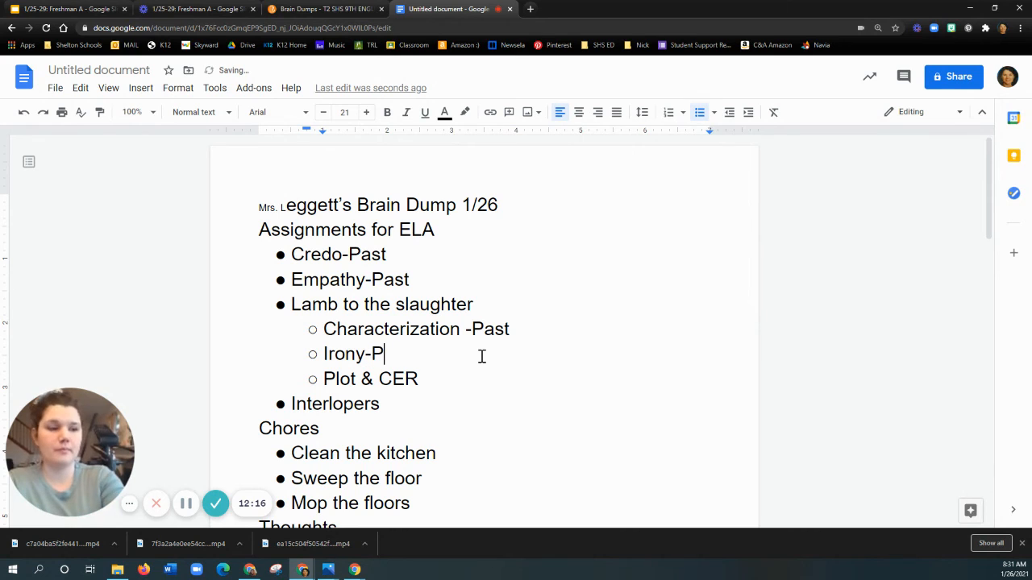
pyautogui.write('ast')
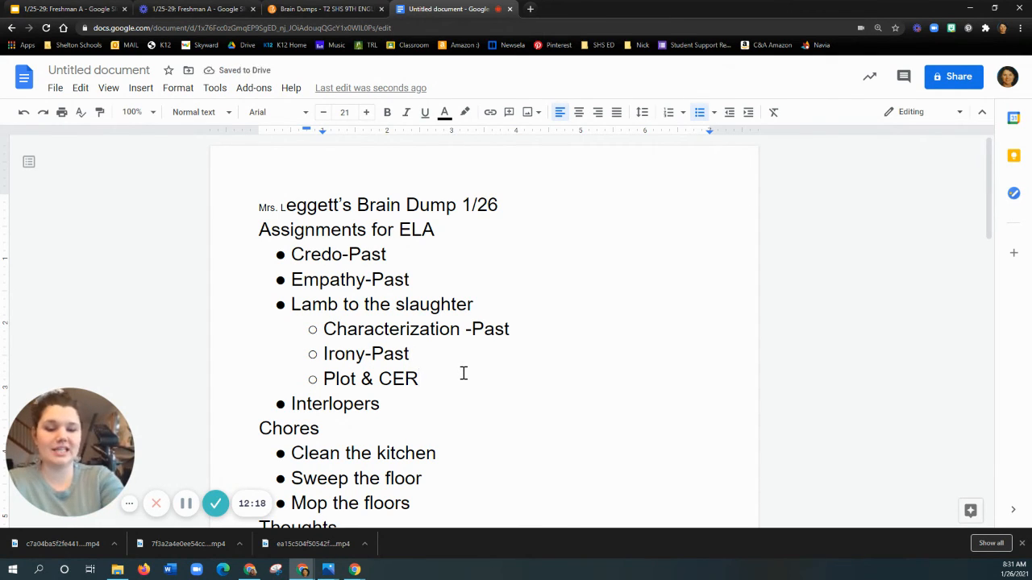
pyautogui.write('-Past')
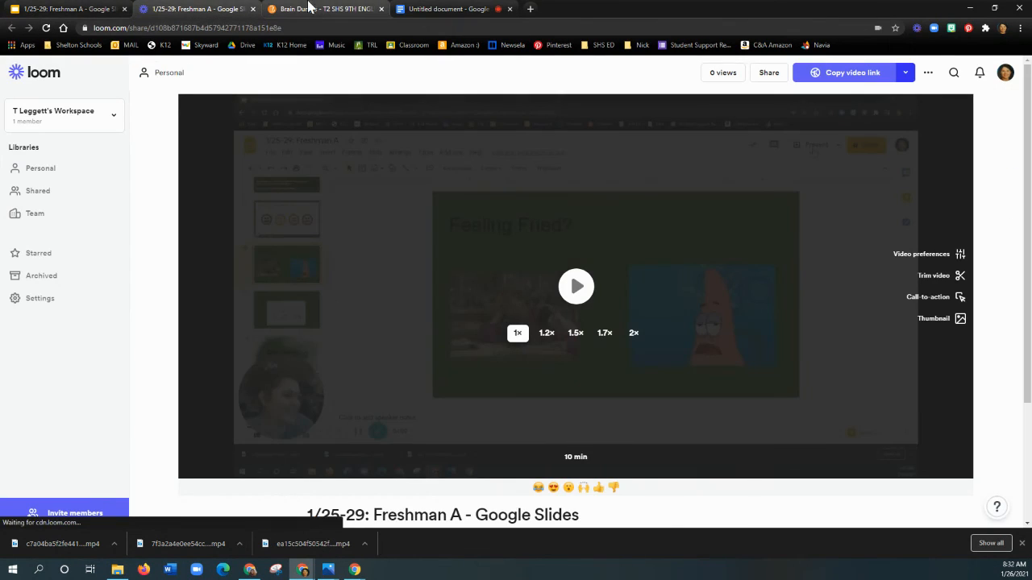
# Return to the slide presentation, then open the Brain Dumps assignment page
pyautogui.click(185, 8)
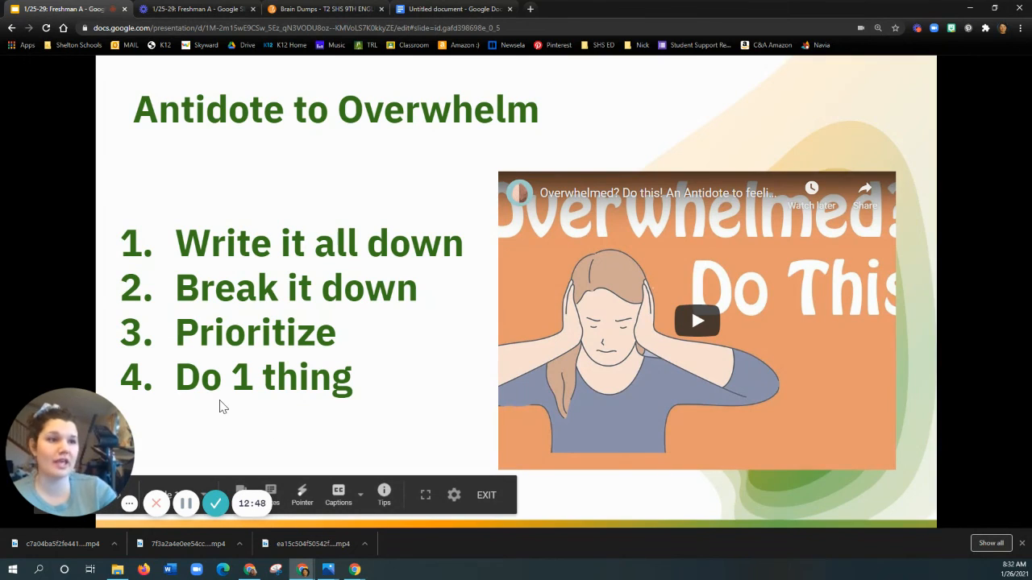
pyautogui.click(318, 9)
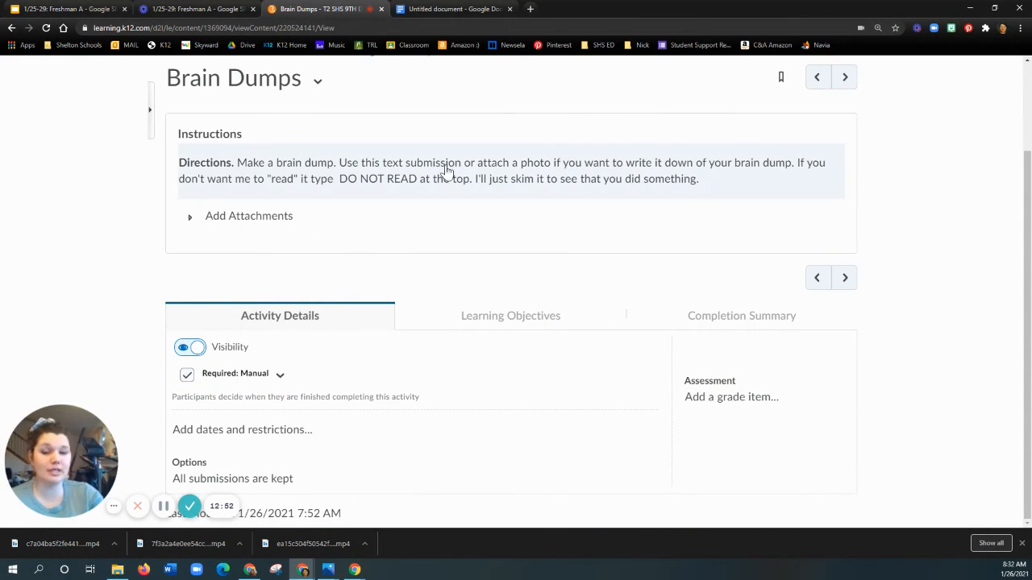
pyautogui.moveTo(461, 172)
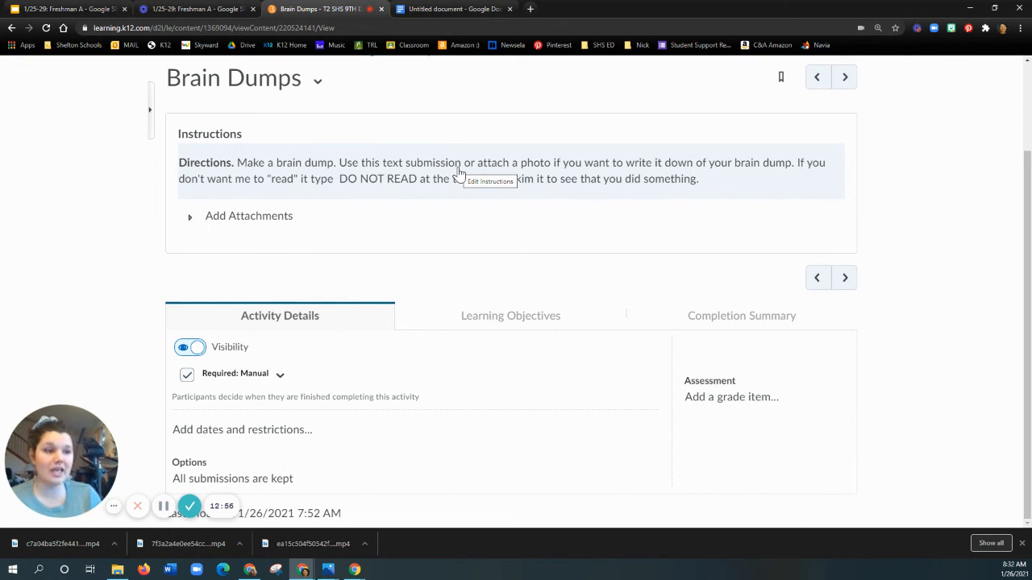
pyautogui.moveTo(409, 192)
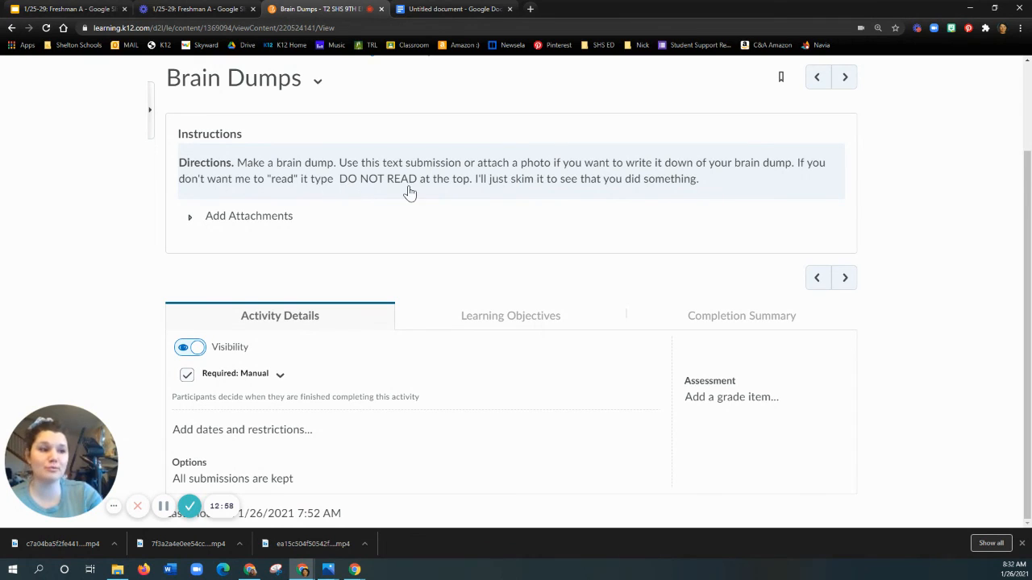
pyautogui.moveTo(400, 196)
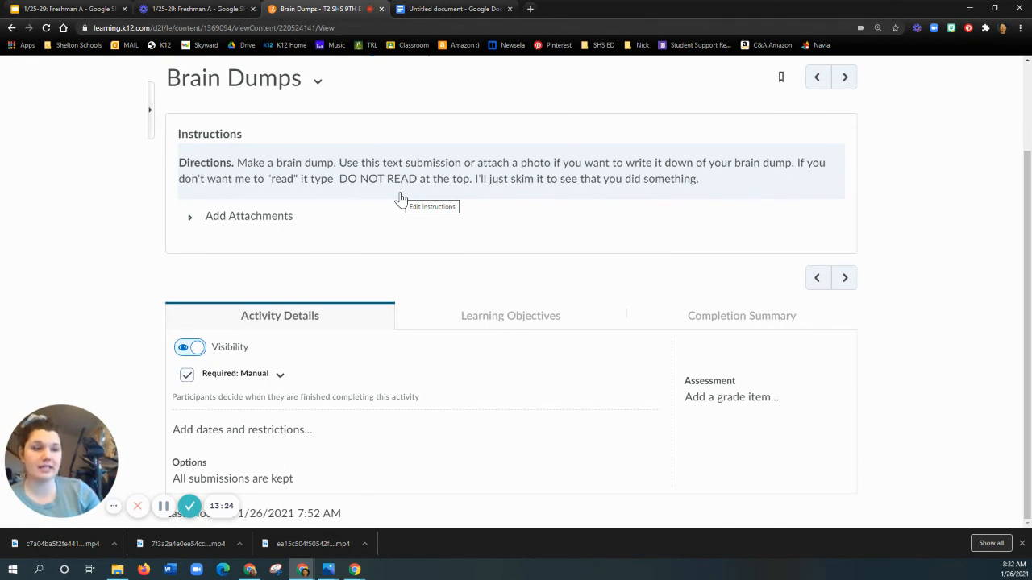
pyautogui.moveTo(190, 506)
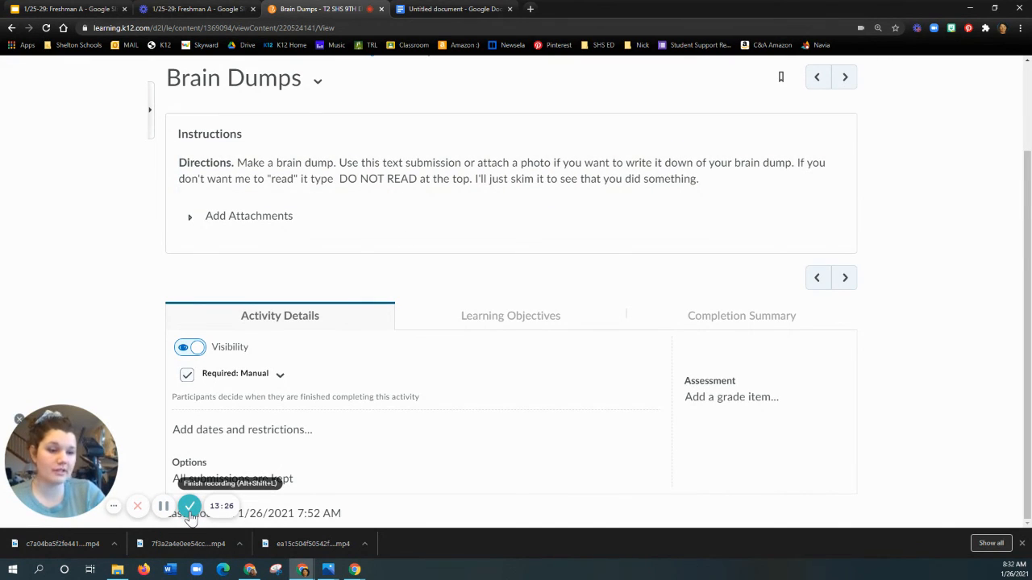